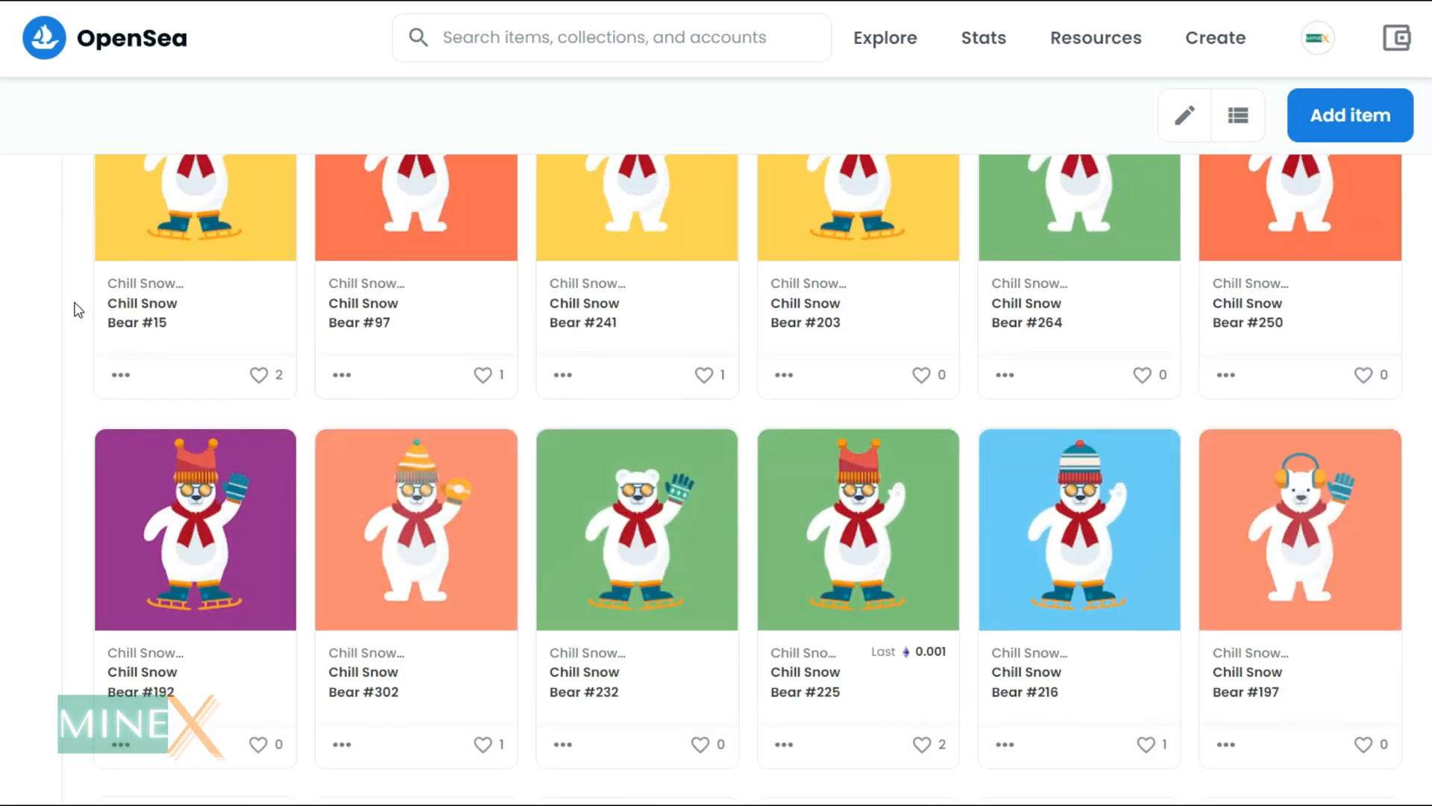
# - Scroll the Mintables home page down to the 'Create your collection in our NFT studio' section
pyautogui.scroll(-3)
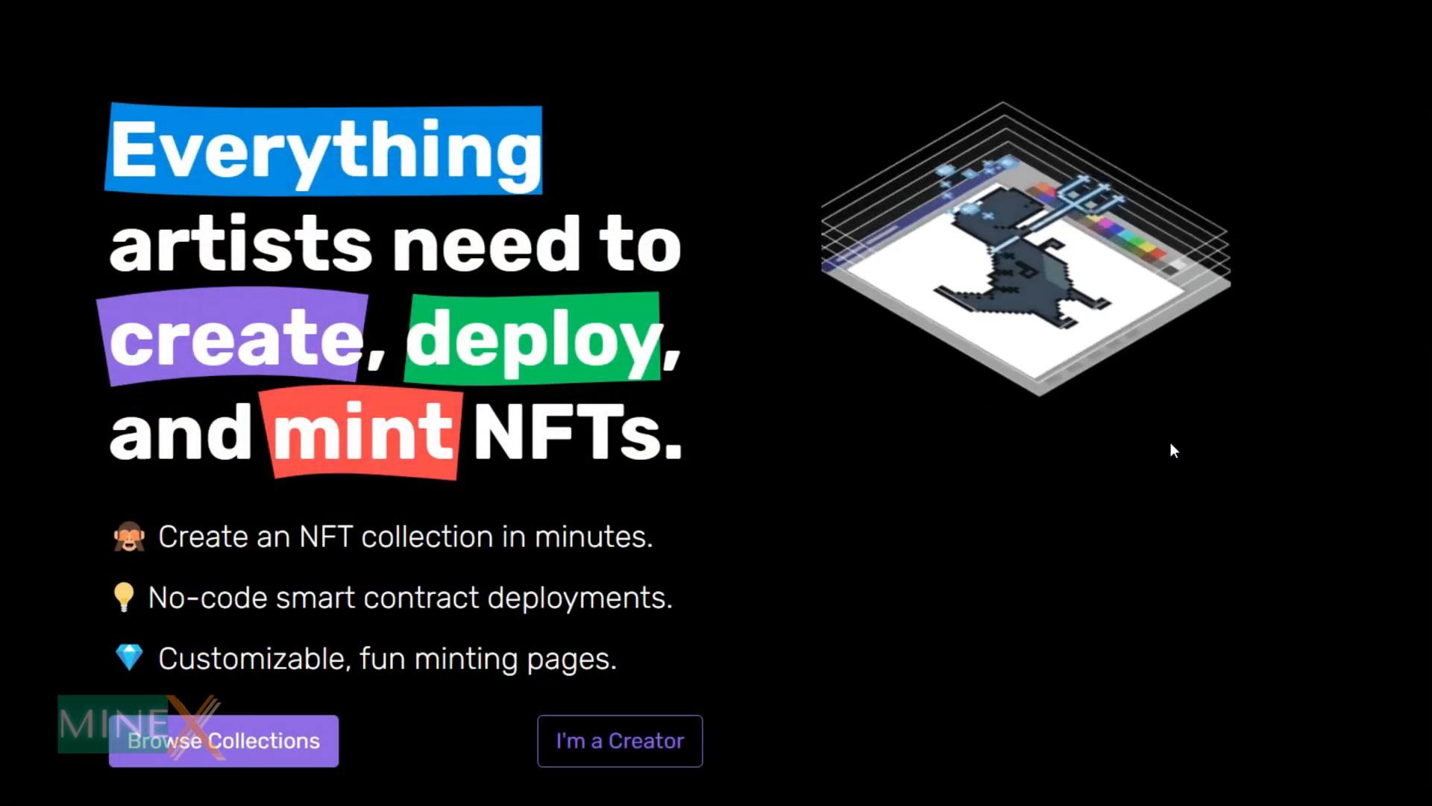
pyautogui.scroll(-3)
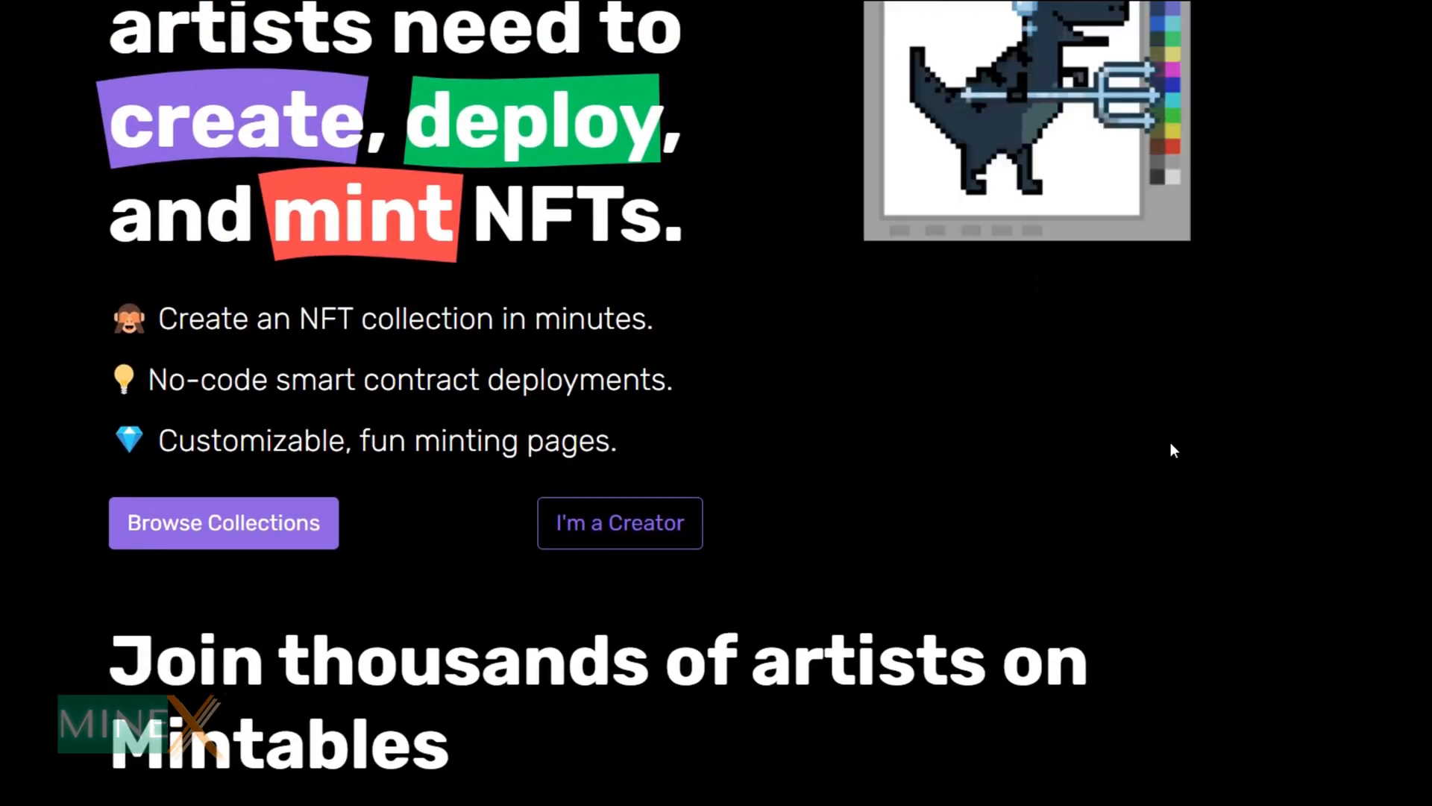
pyautogui.scroll(-3)
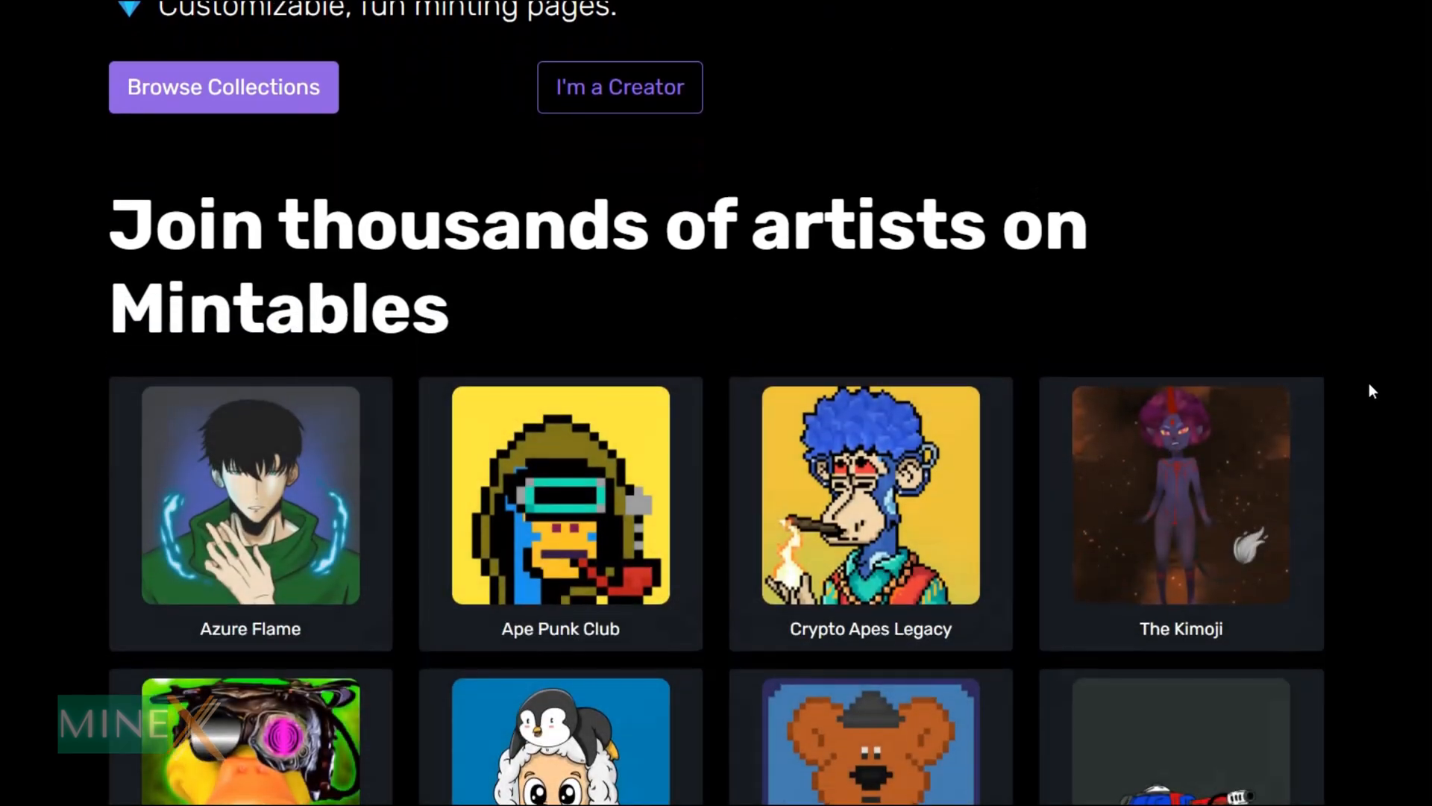
pyautogui.scroll(-3)
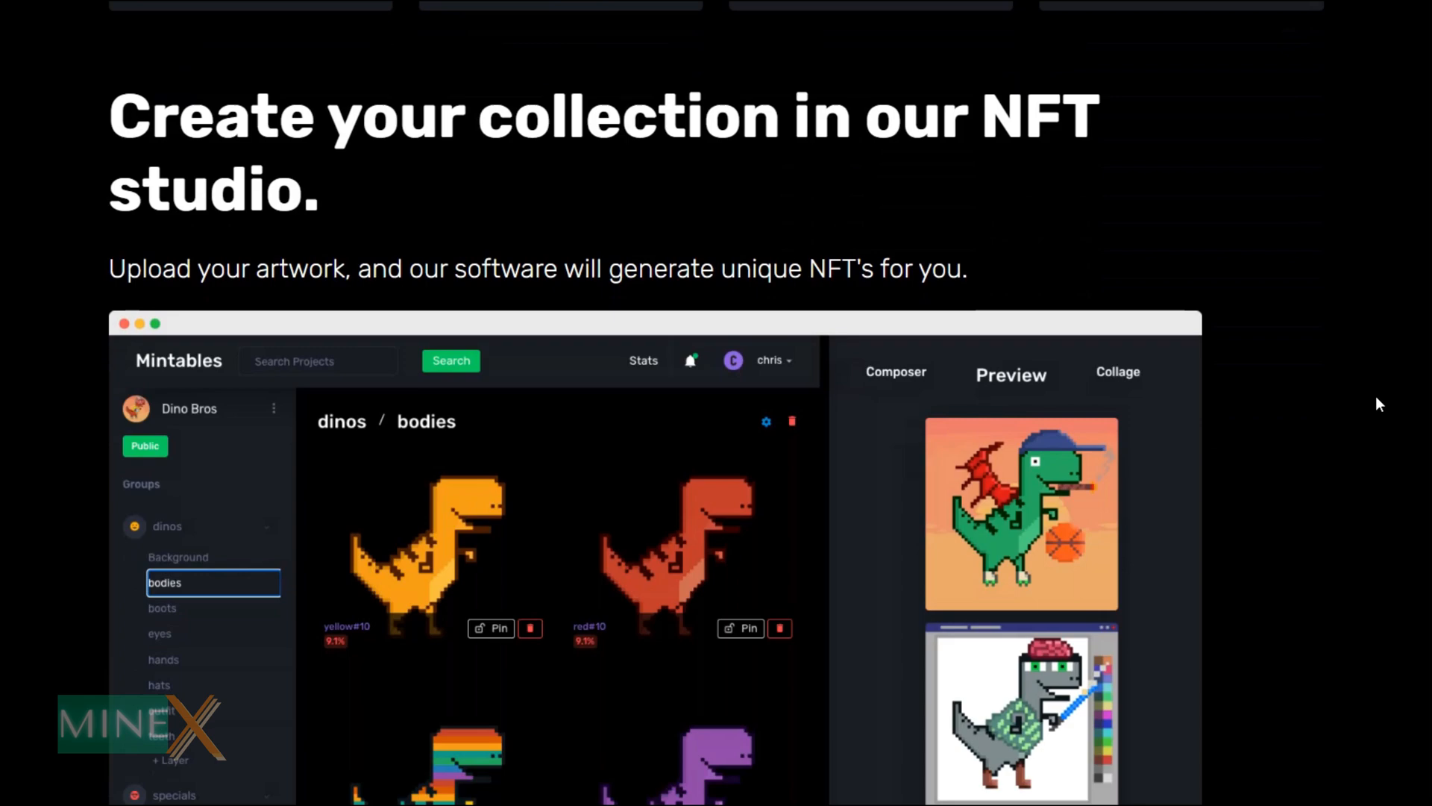
pyautogui.scroll(-3)
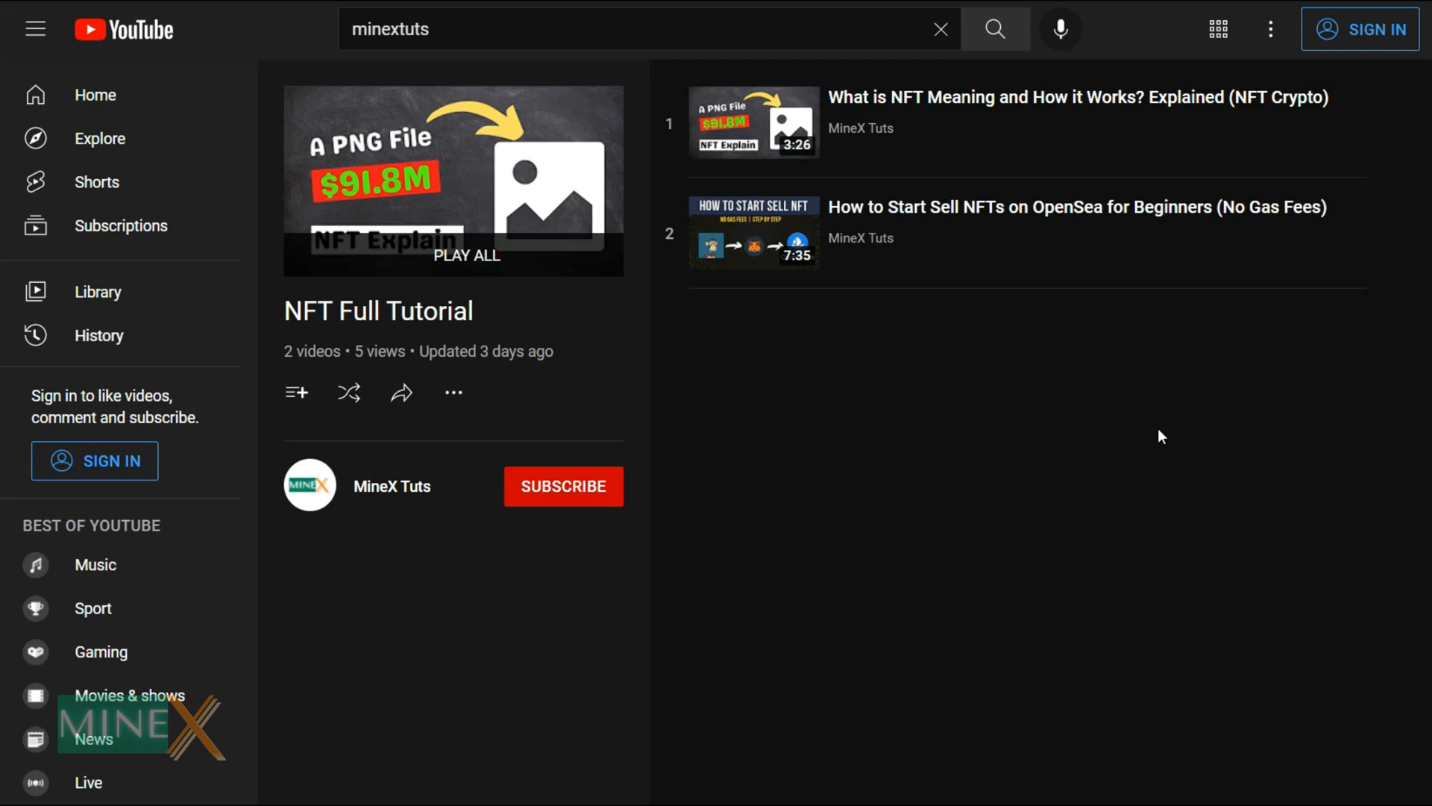
pyautogui.moveTo(896, 261)
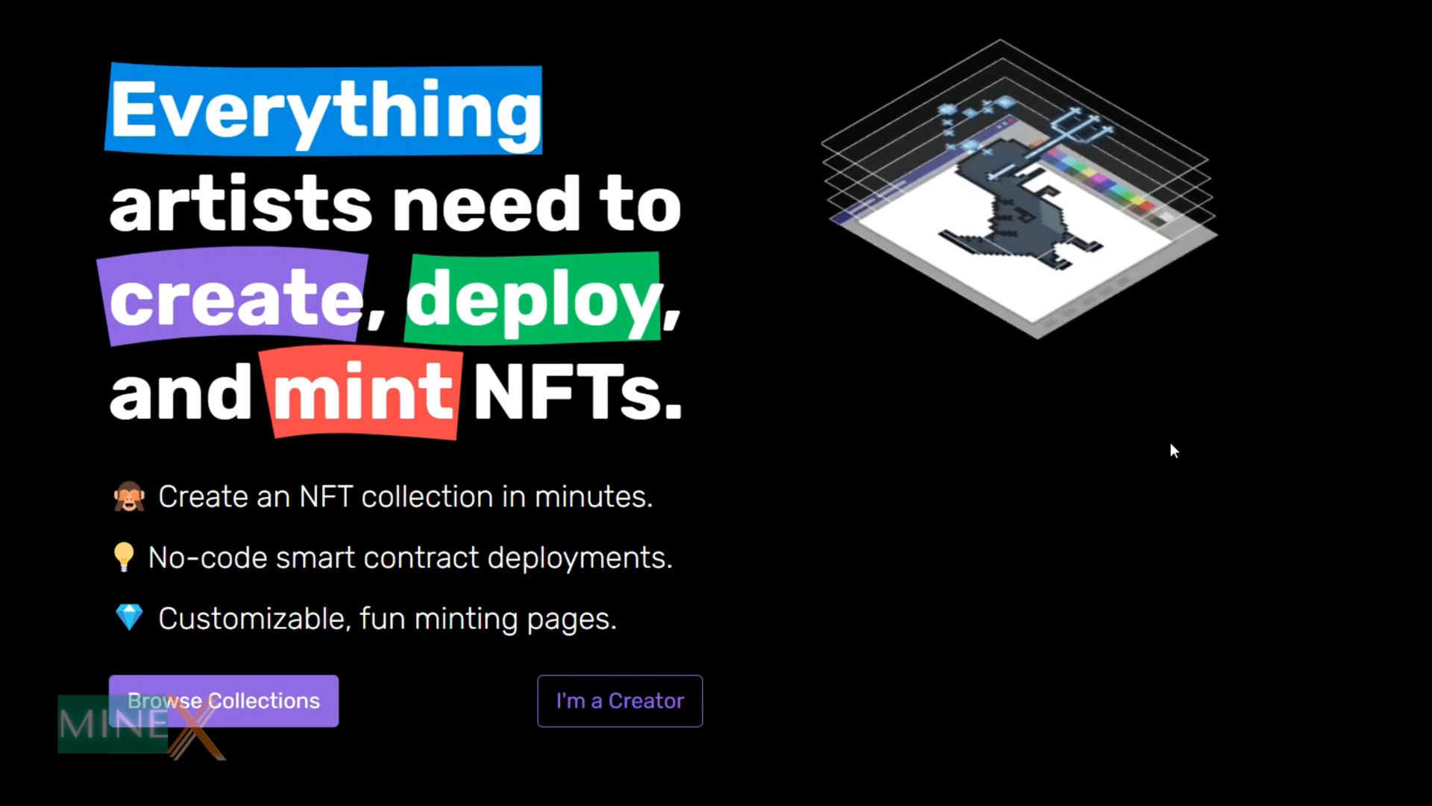
# - Scroll through the featured collections to the projects page with the sign-up card
pyautogui.scroll(-3)
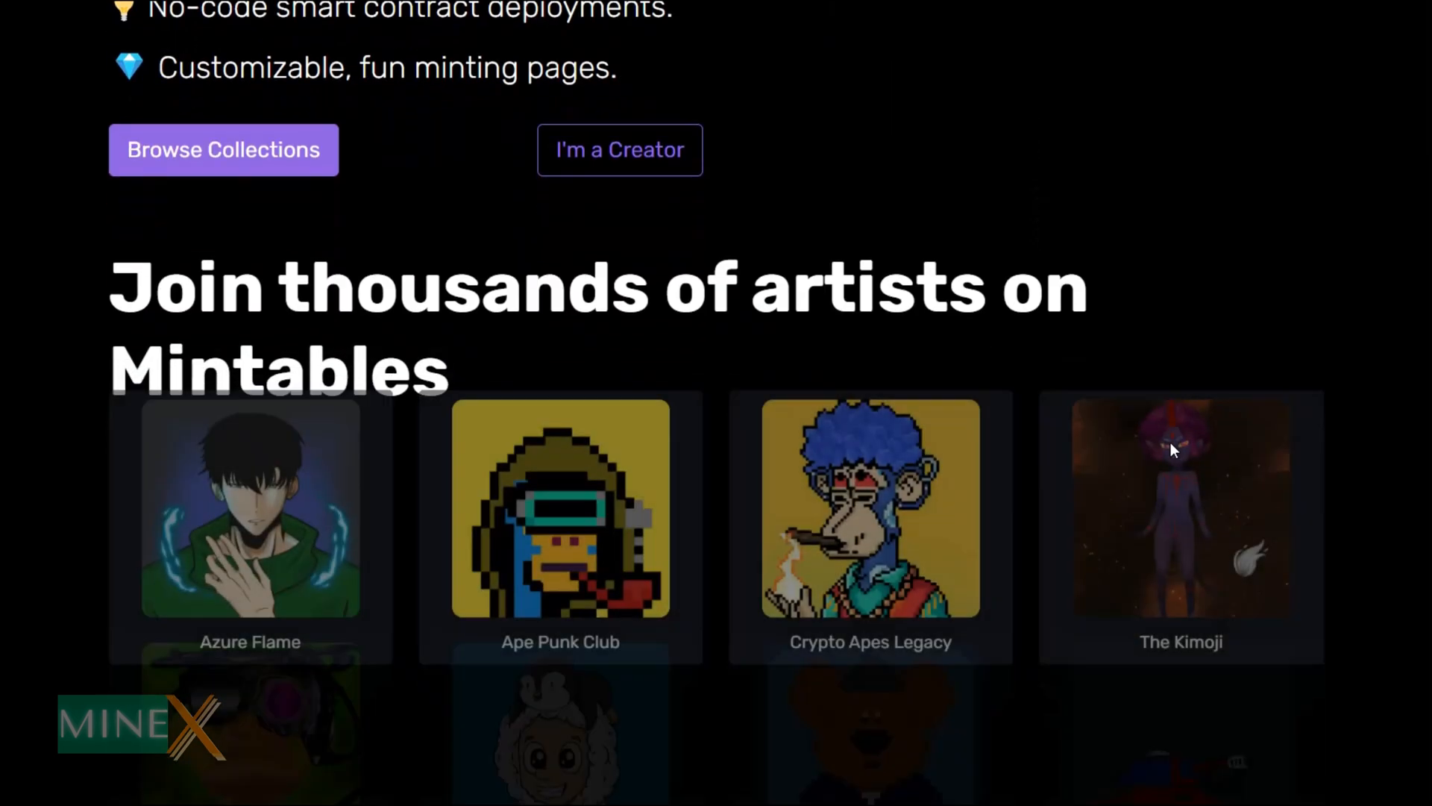
pyautogui.scroll(-3)
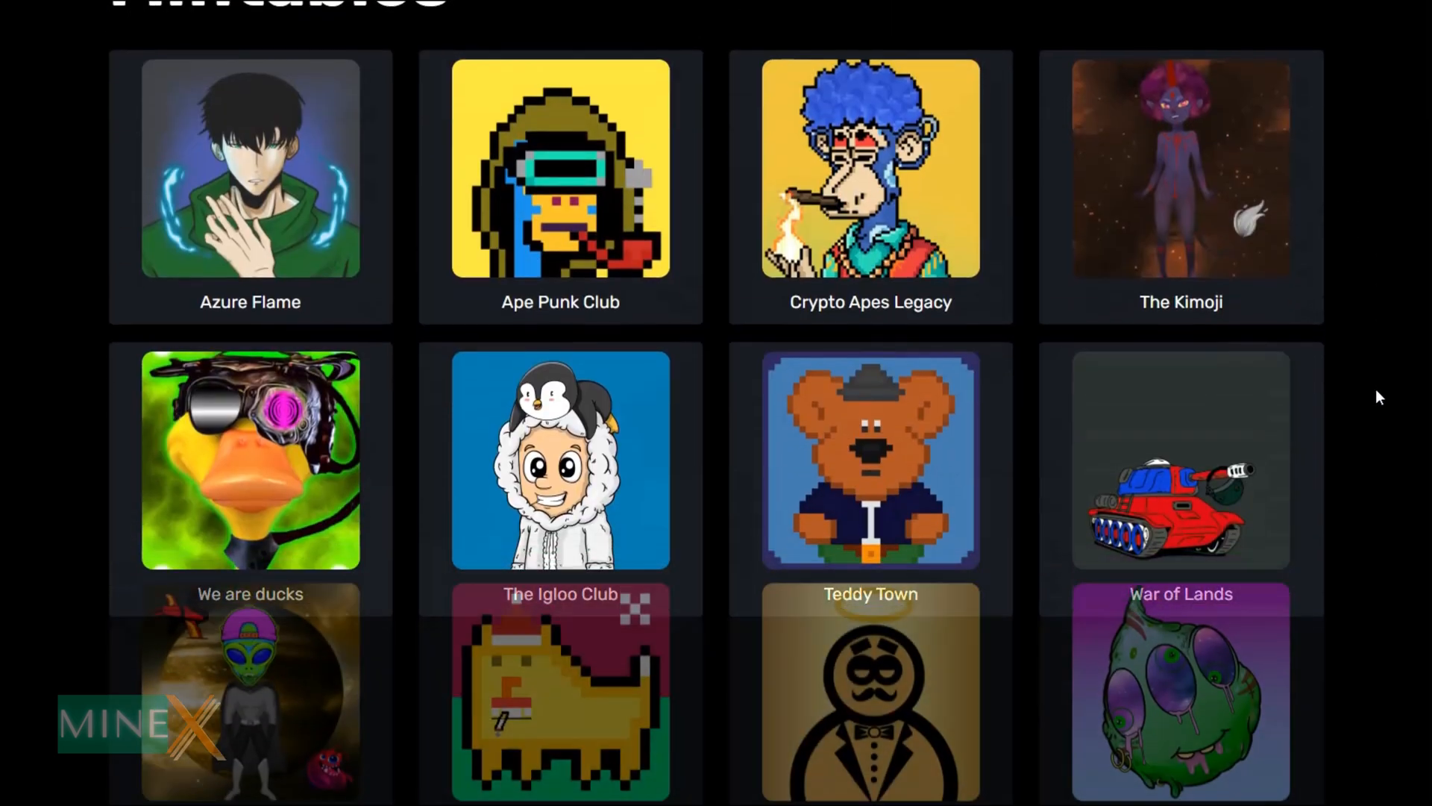
pyautogui.scroll(-3)
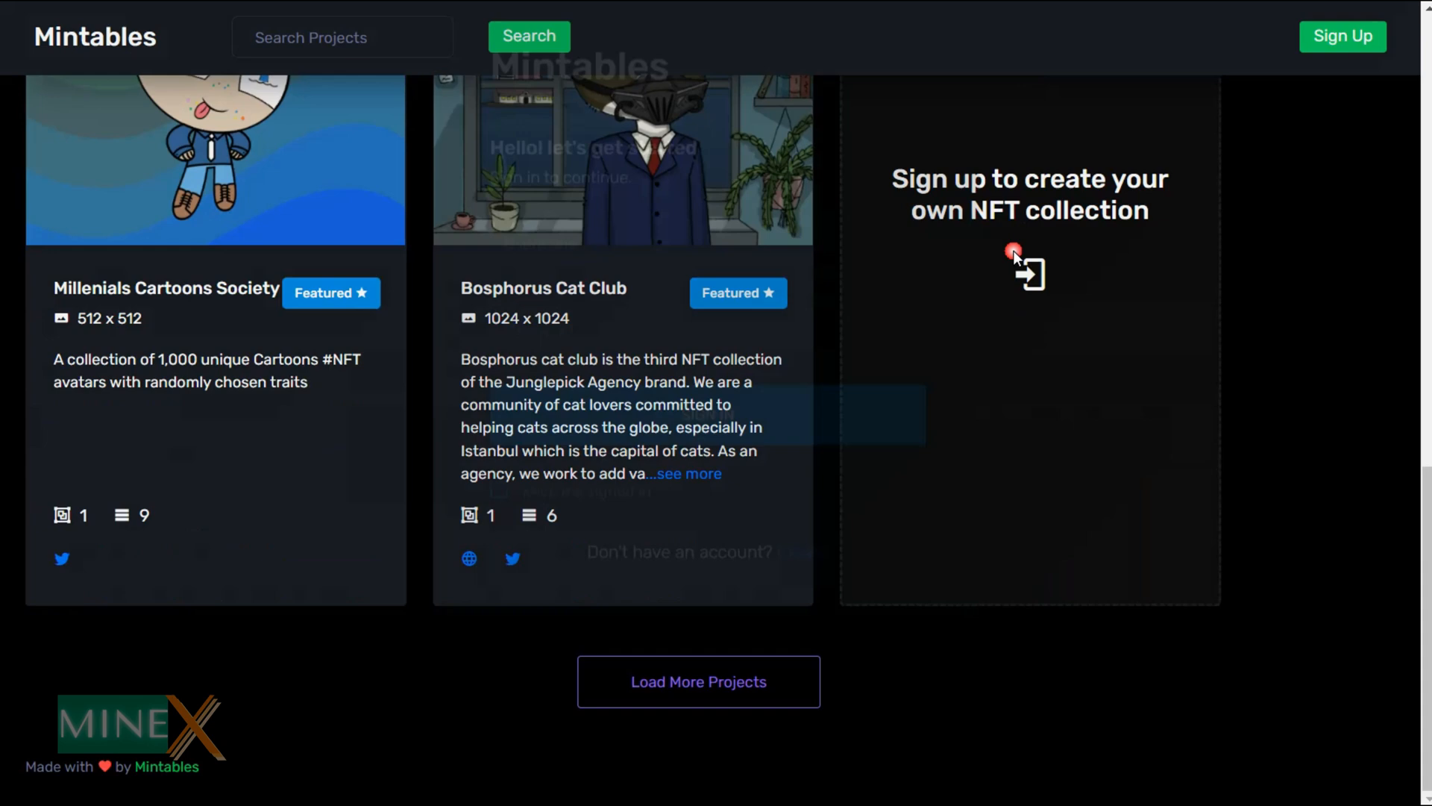
# - Sign up for a new Mintables account via the create-collection card, passing the reCAPTCHA
pyautogui.click(1028, 273)
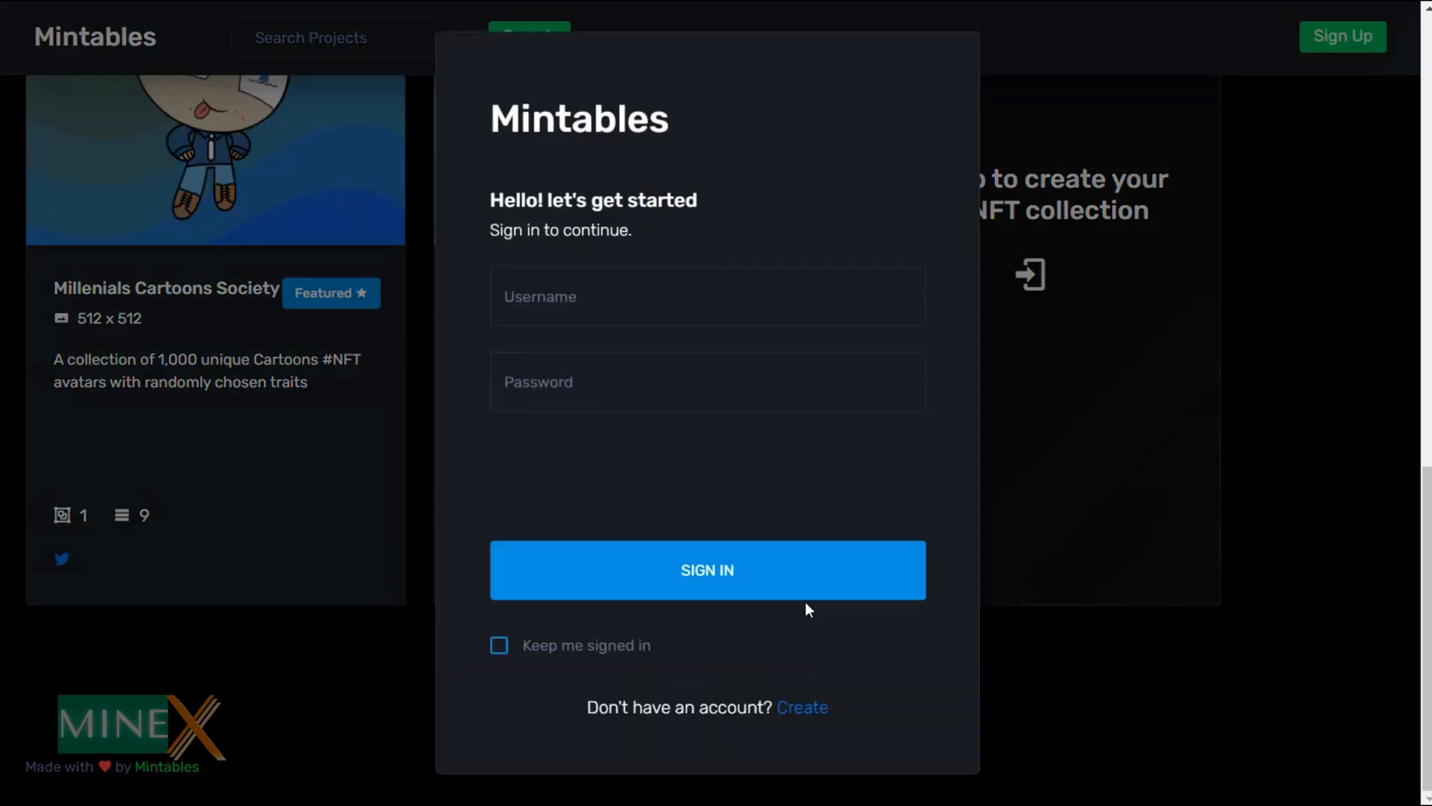
pyautogui.click(801, 707)
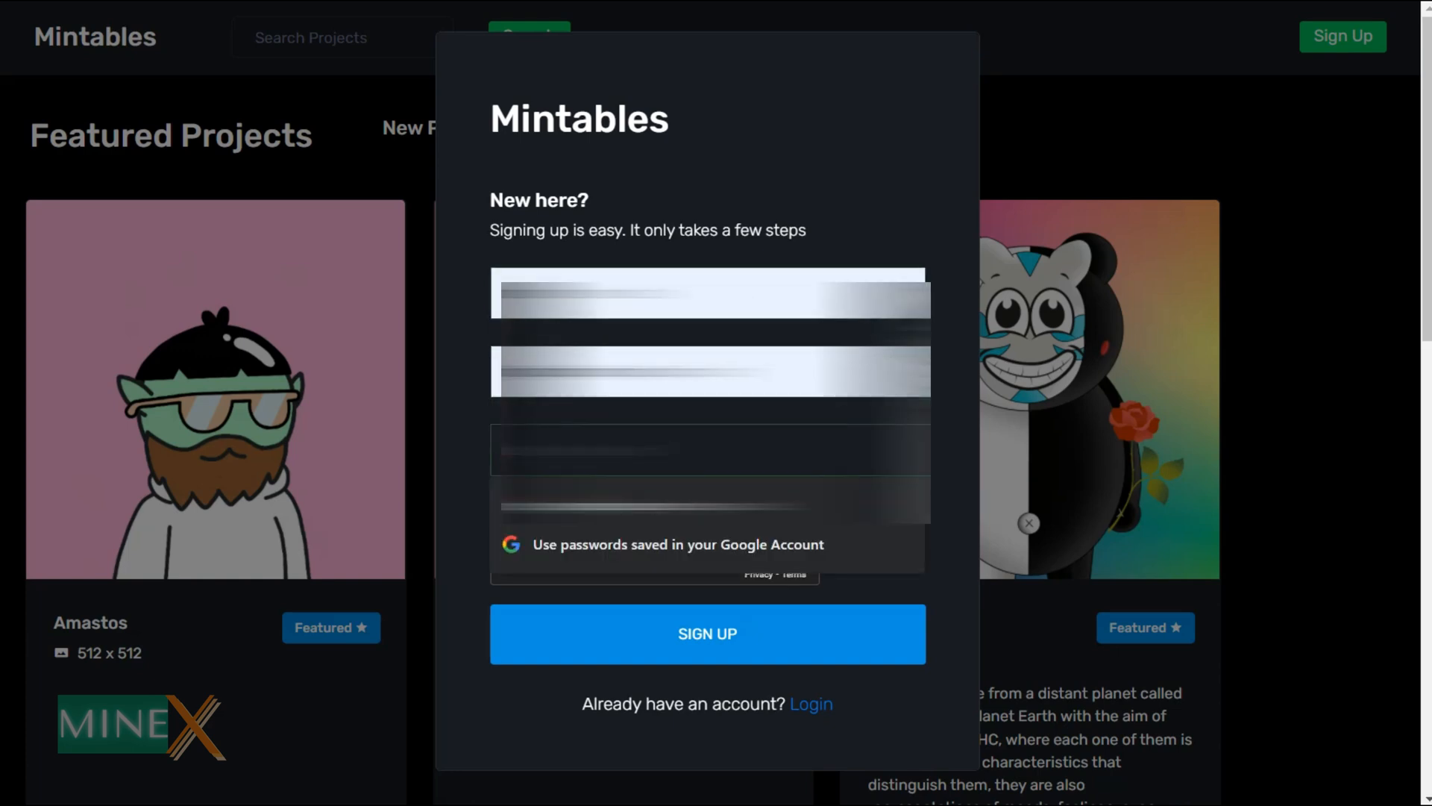
pyautogui.moveTo(422, 429)
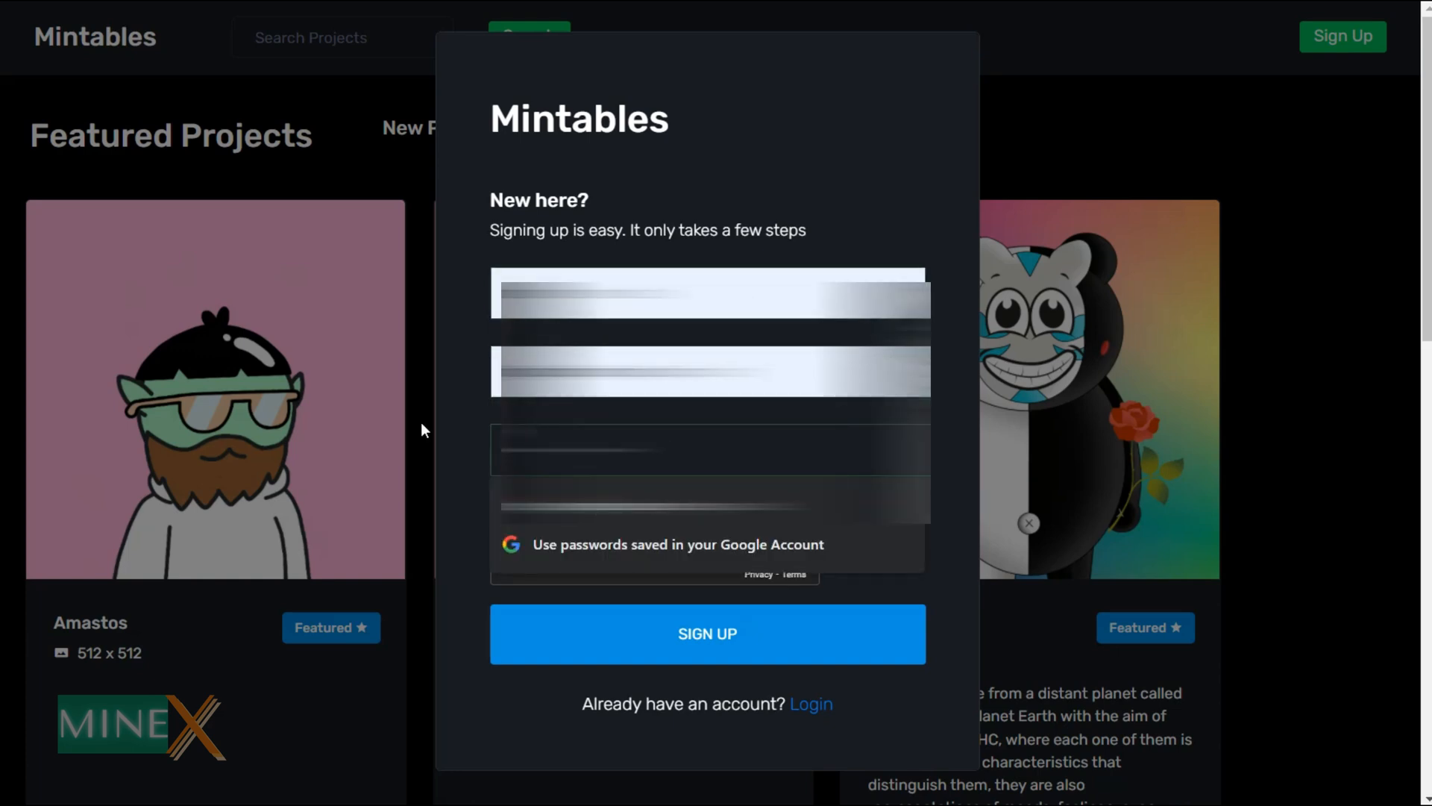
pyautogui.click(523, 543)
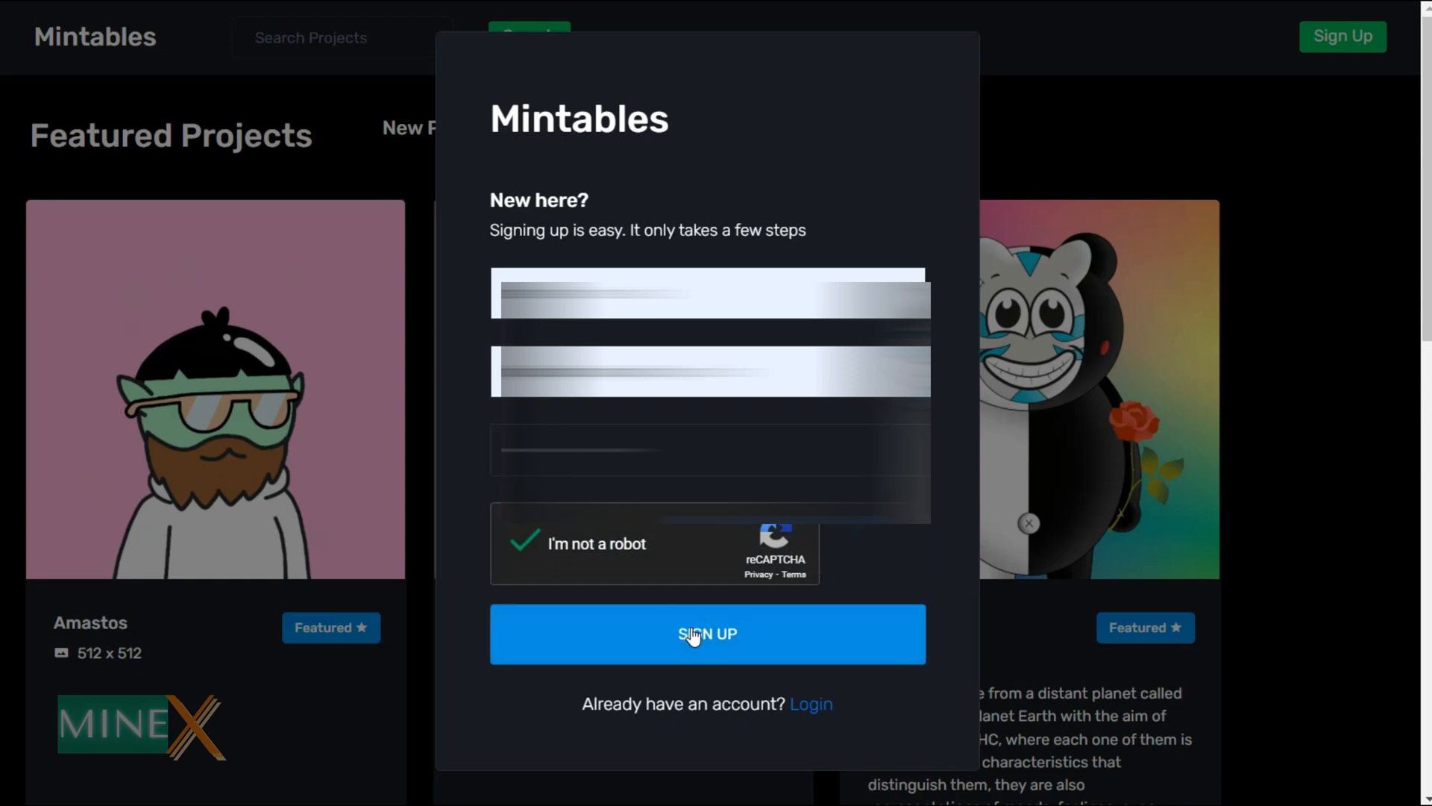
pyautogui.click(708, 634)
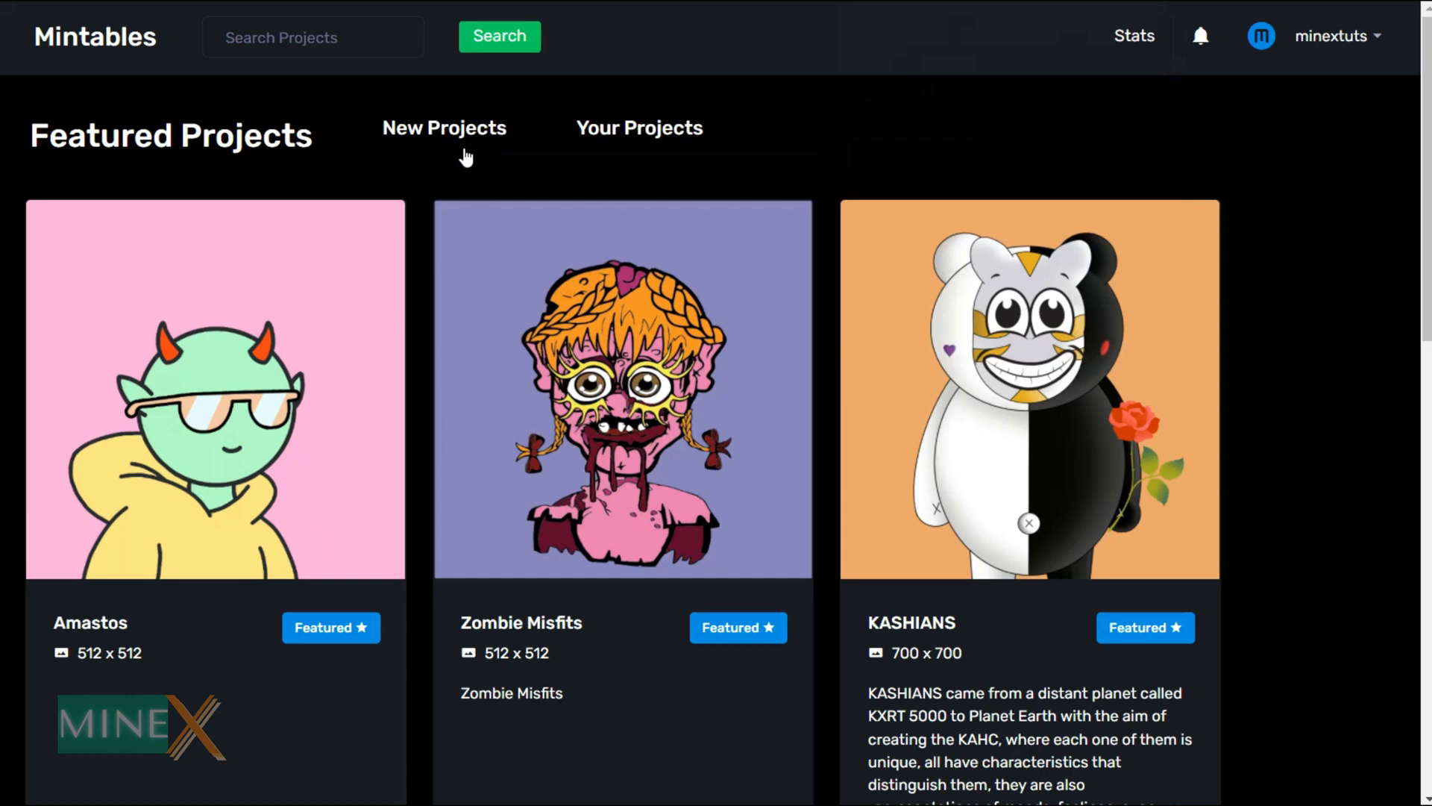
# - Add a new project under Your Projects and bring up its three-dot options menu
pyautogui.scroll(-3)
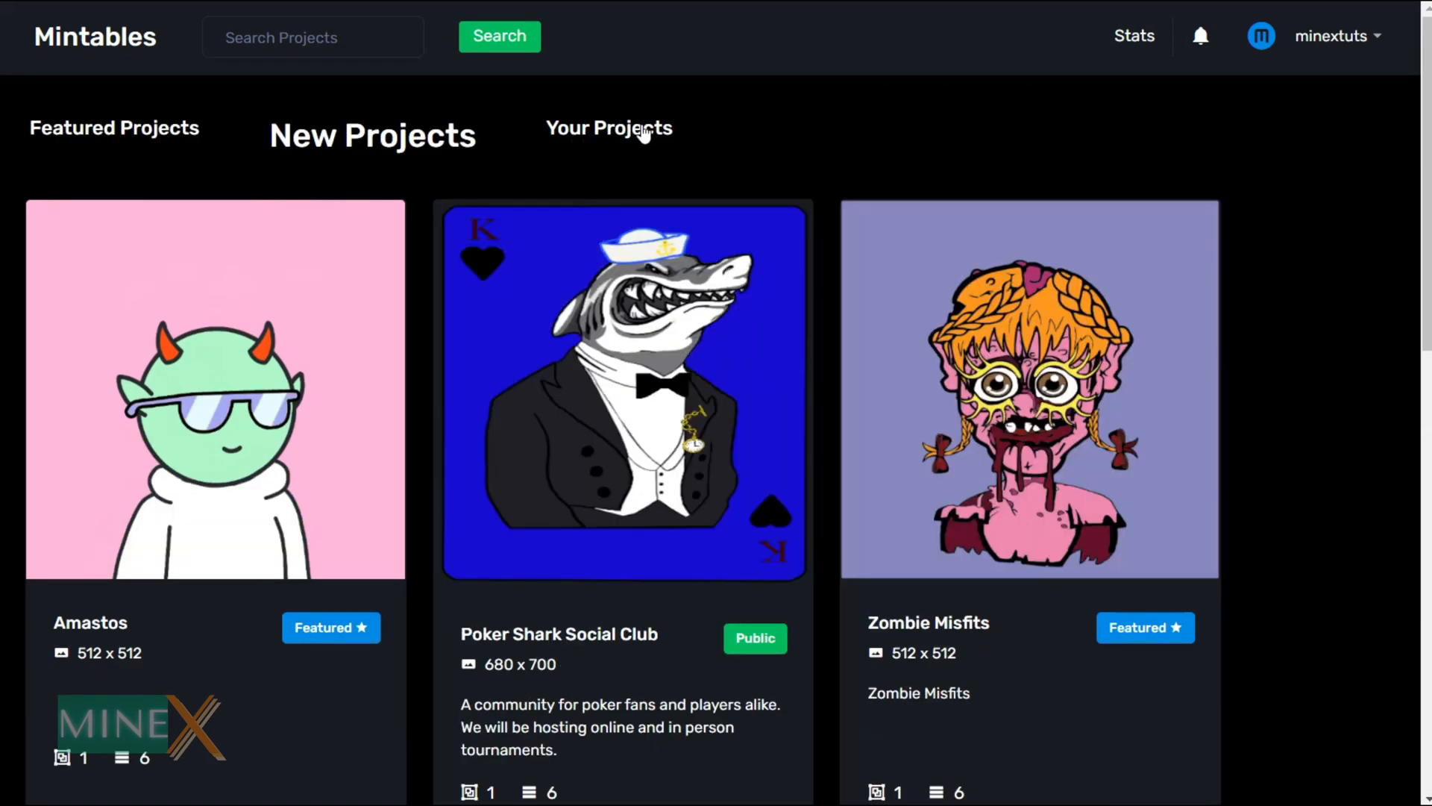
pyautogui.click(608, 129)
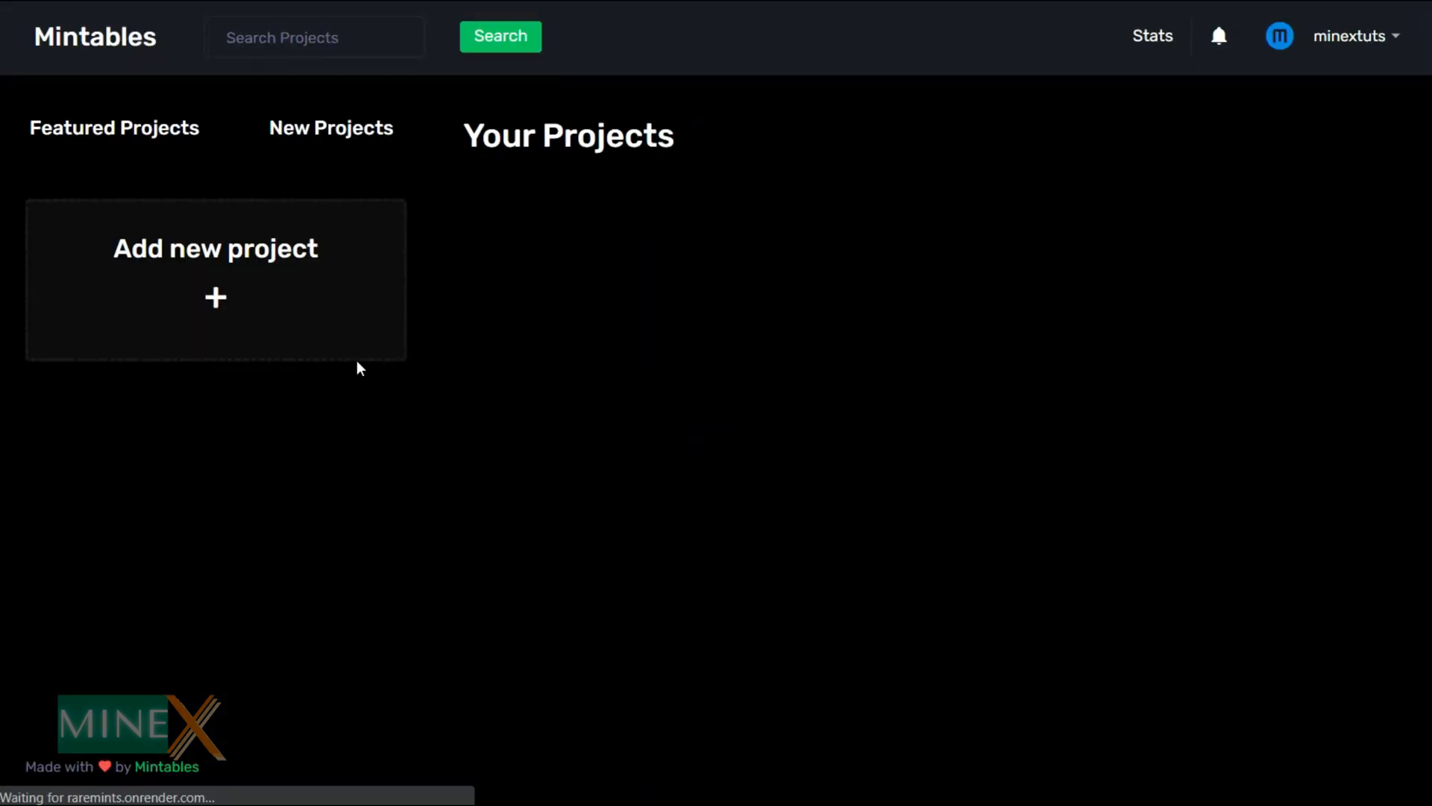
pyautogui.click(215, 279)
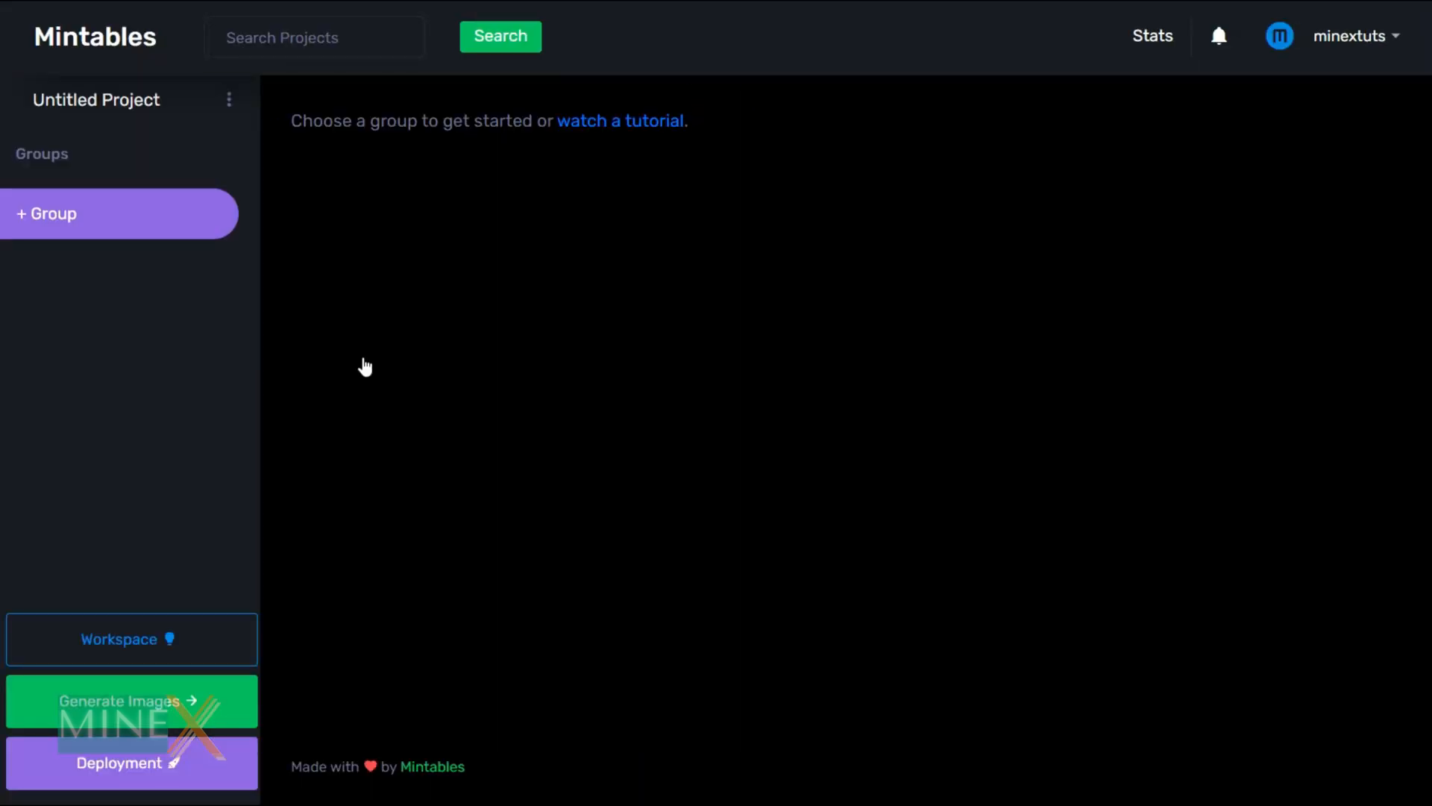
pyautogui.moveTo(213, 146)
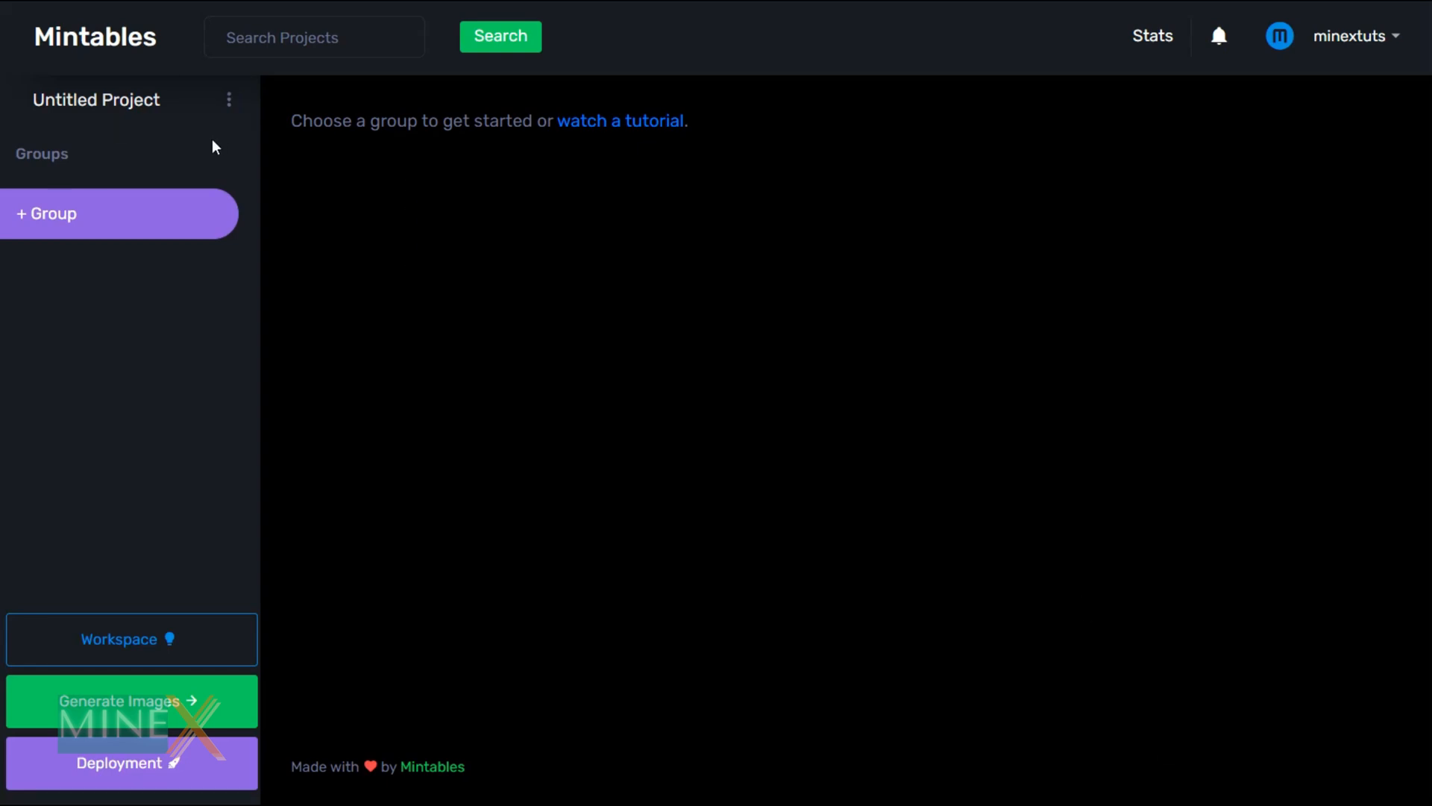
pyautogui.click(229, 100)
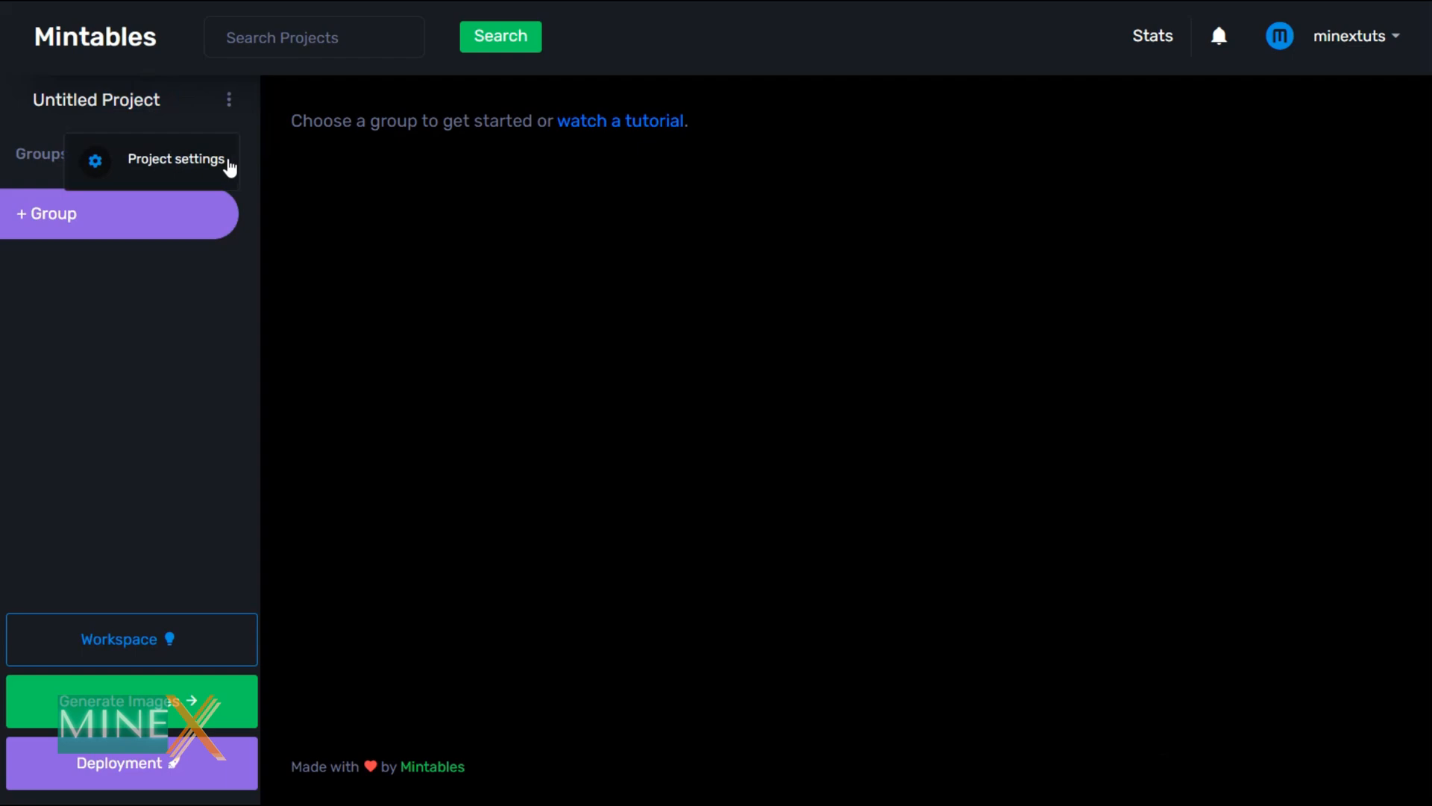
pyautogui.click(176, 158)
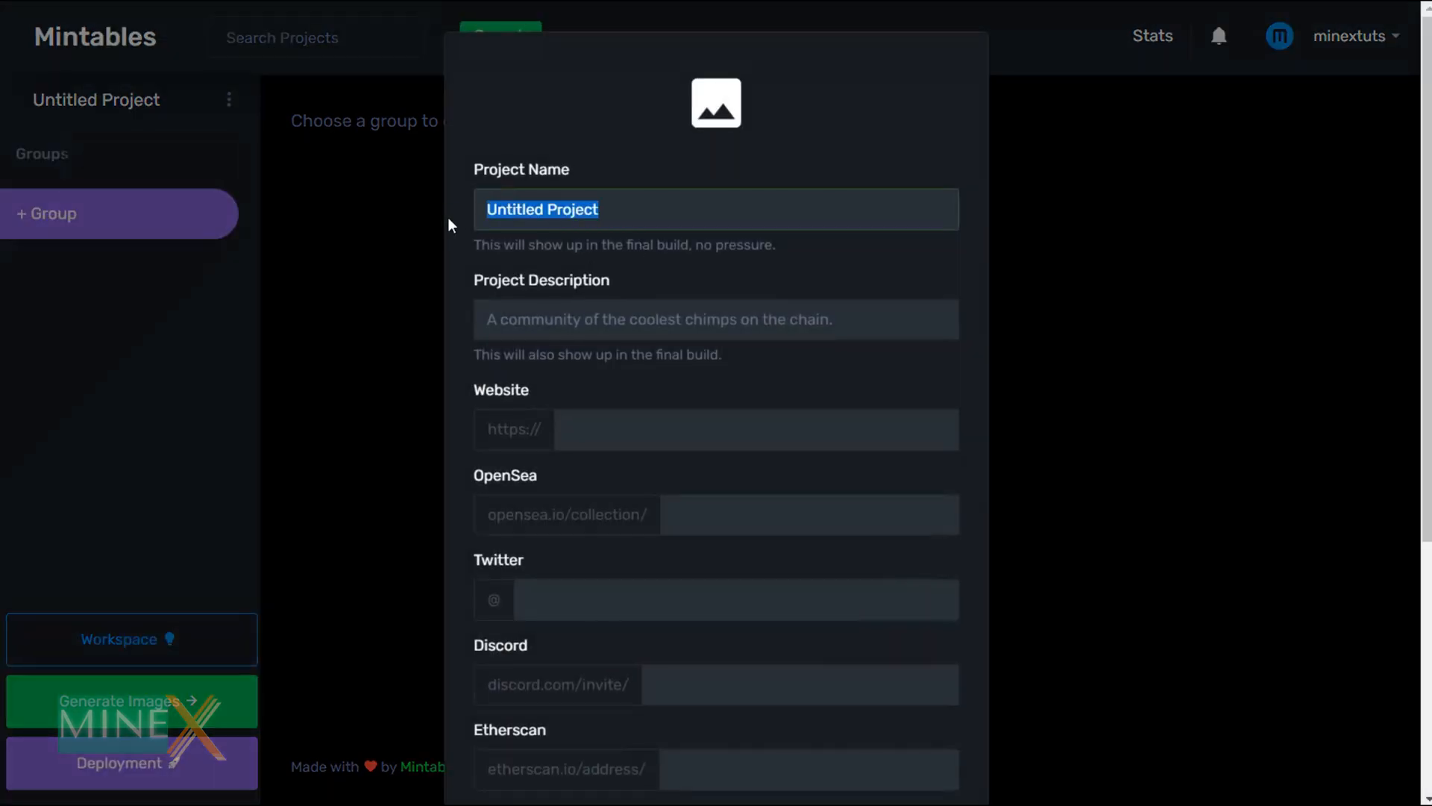
pyautogui.write('Snow')
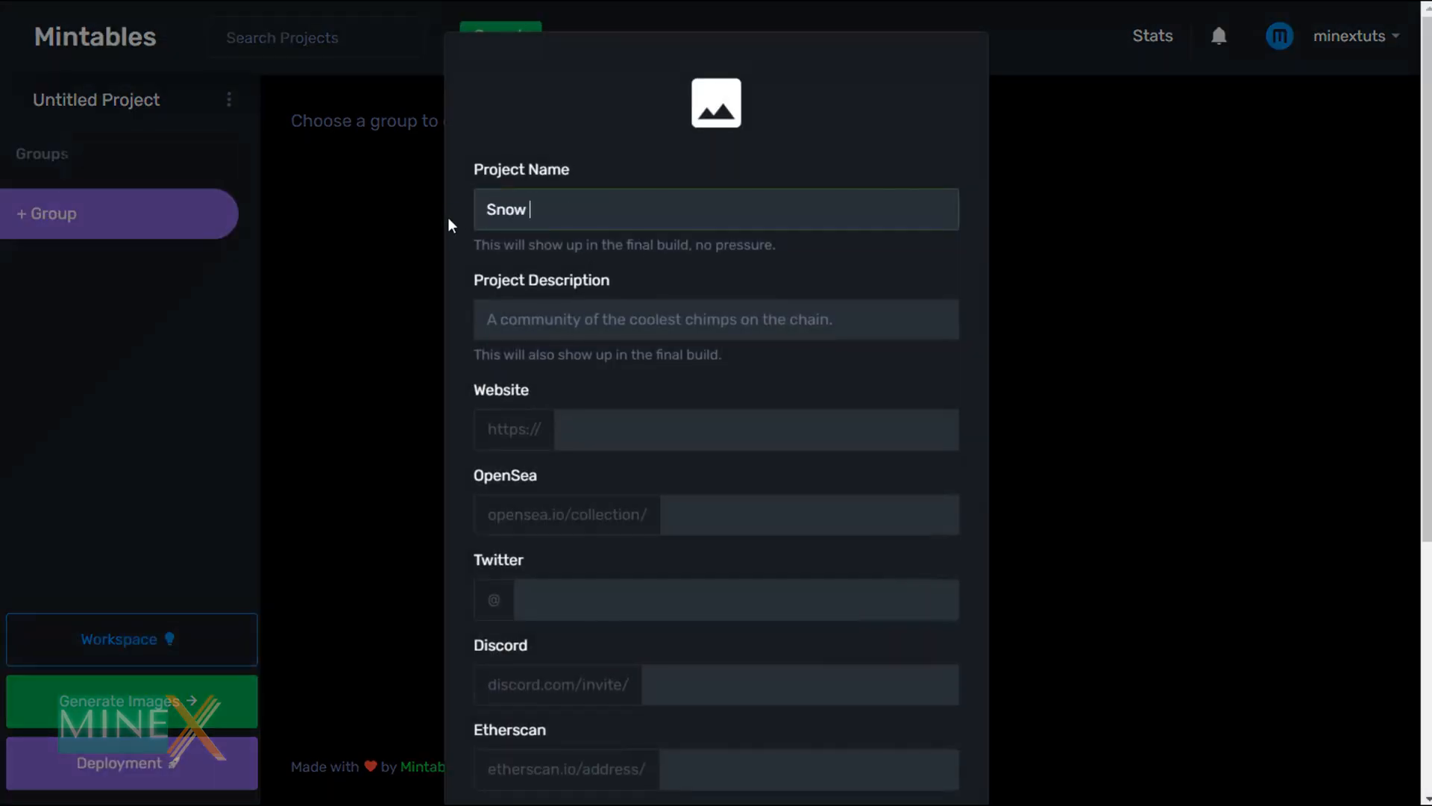
pyautogui.write('Ma')
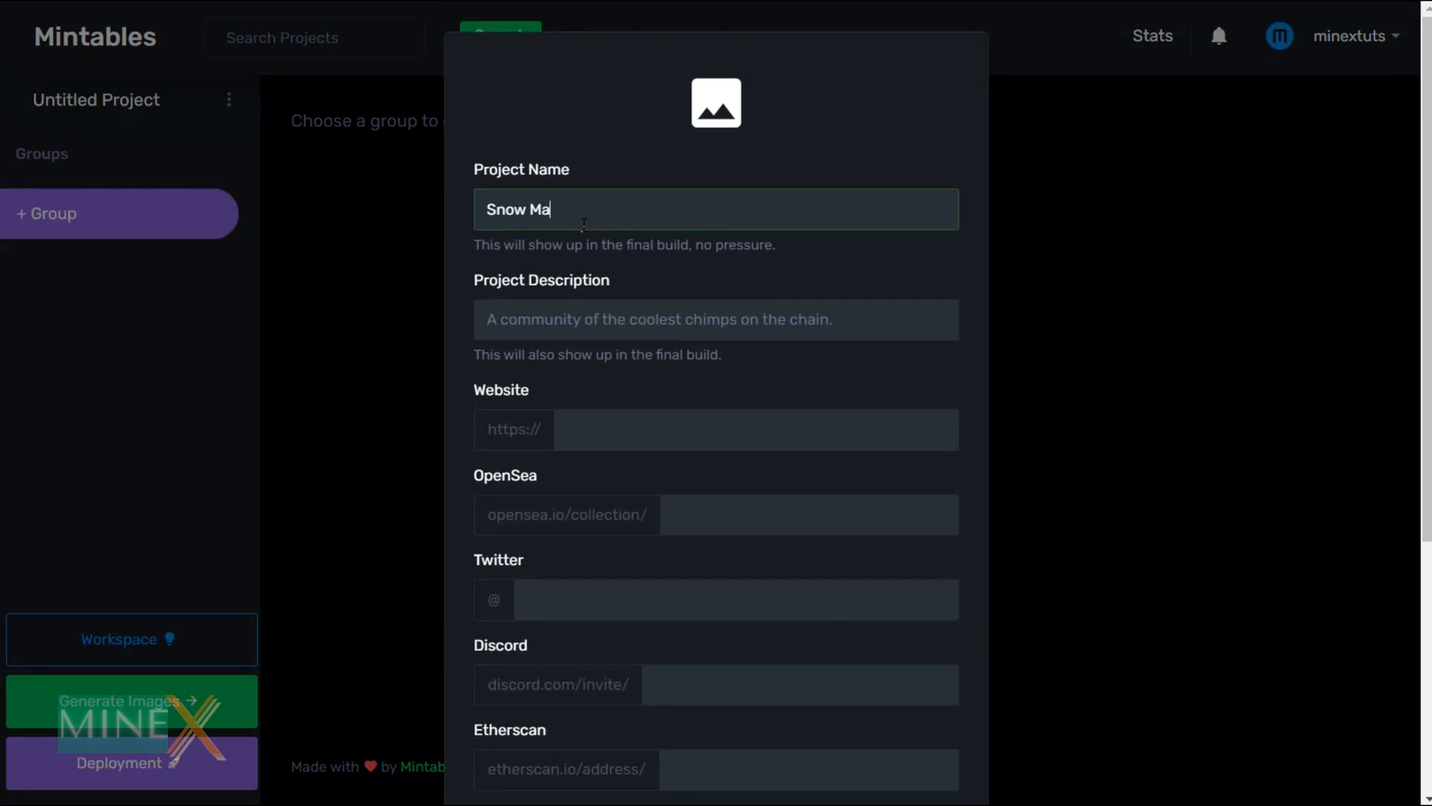
pyautogui.write('www')
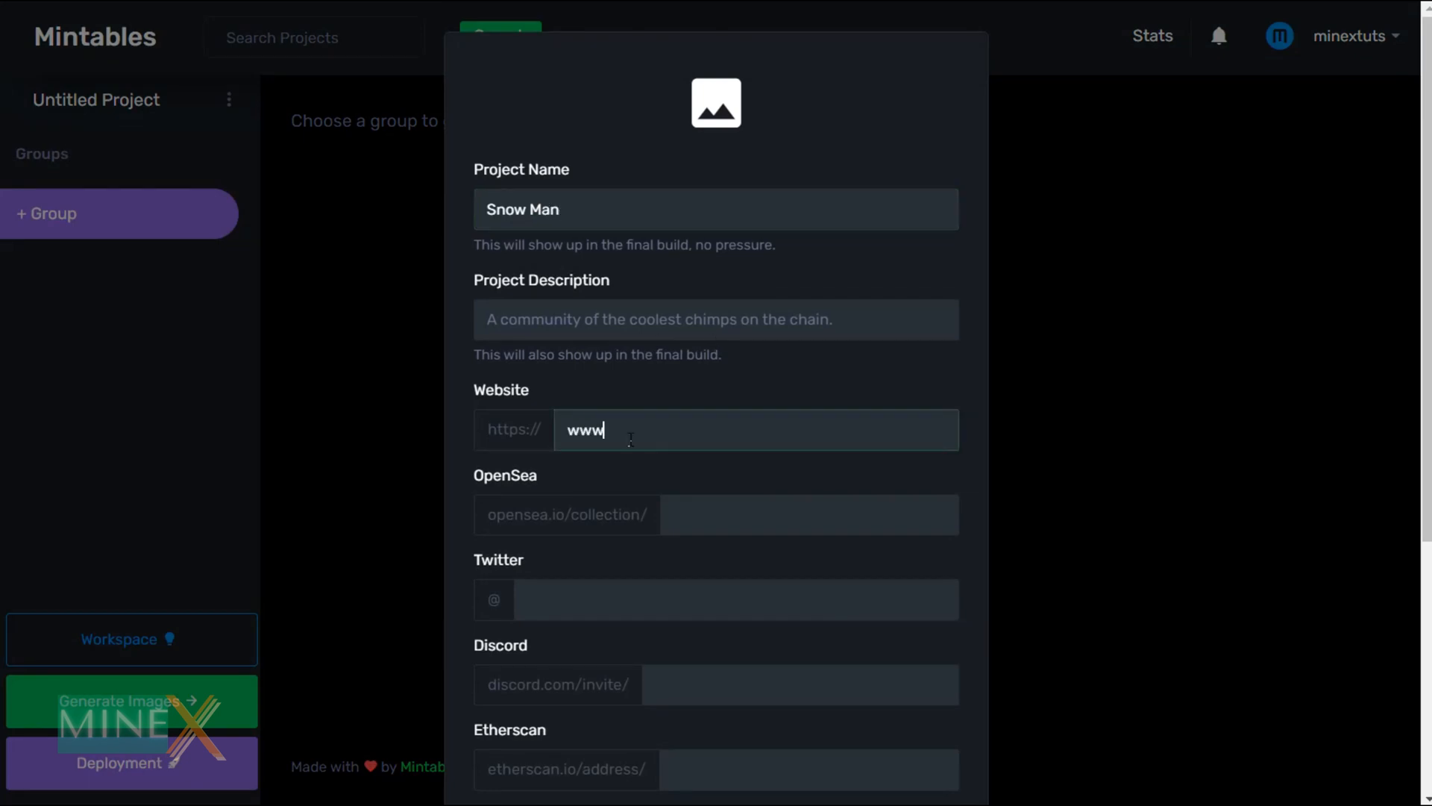
pyautogui.write('.minextuts.com')
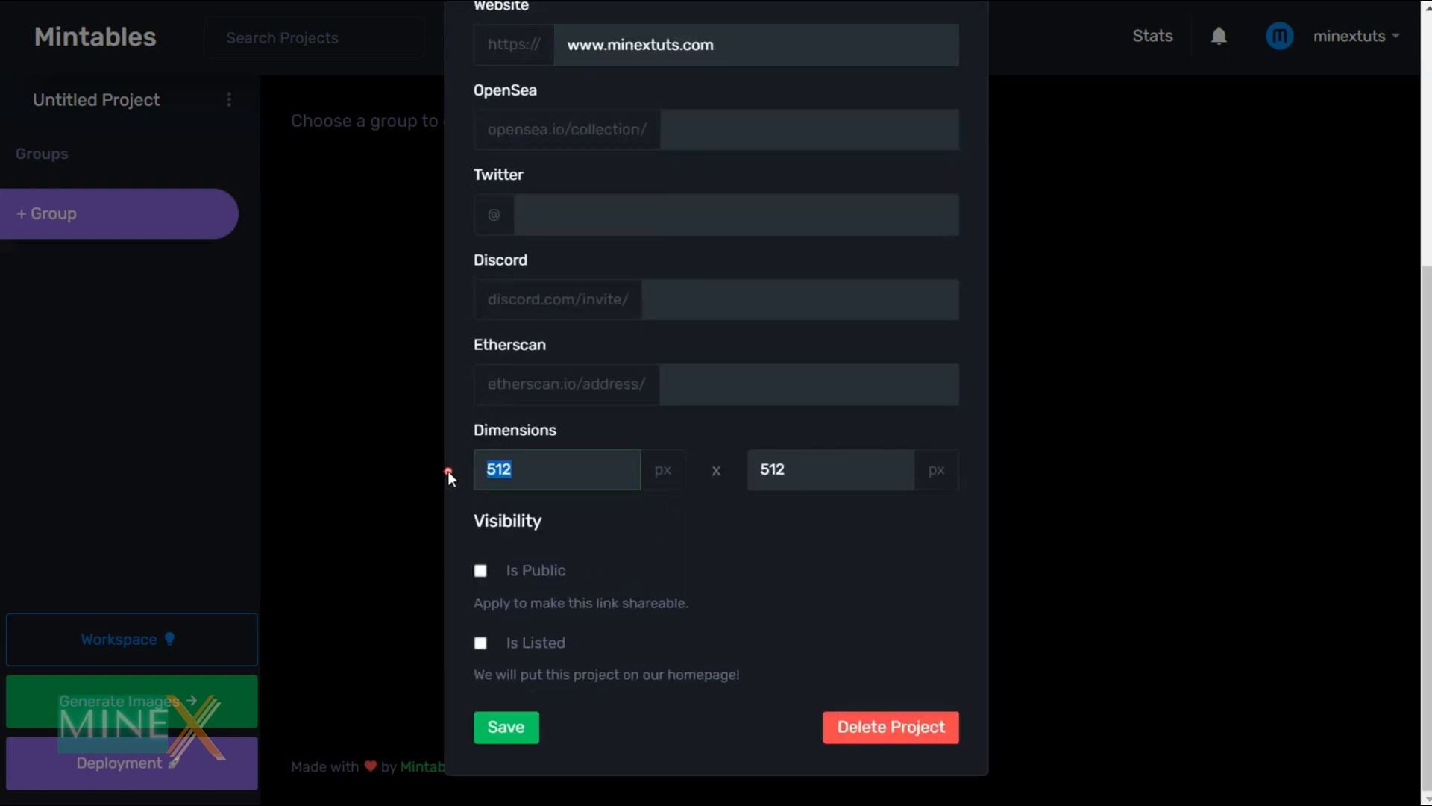
pyautogui.write('3000')
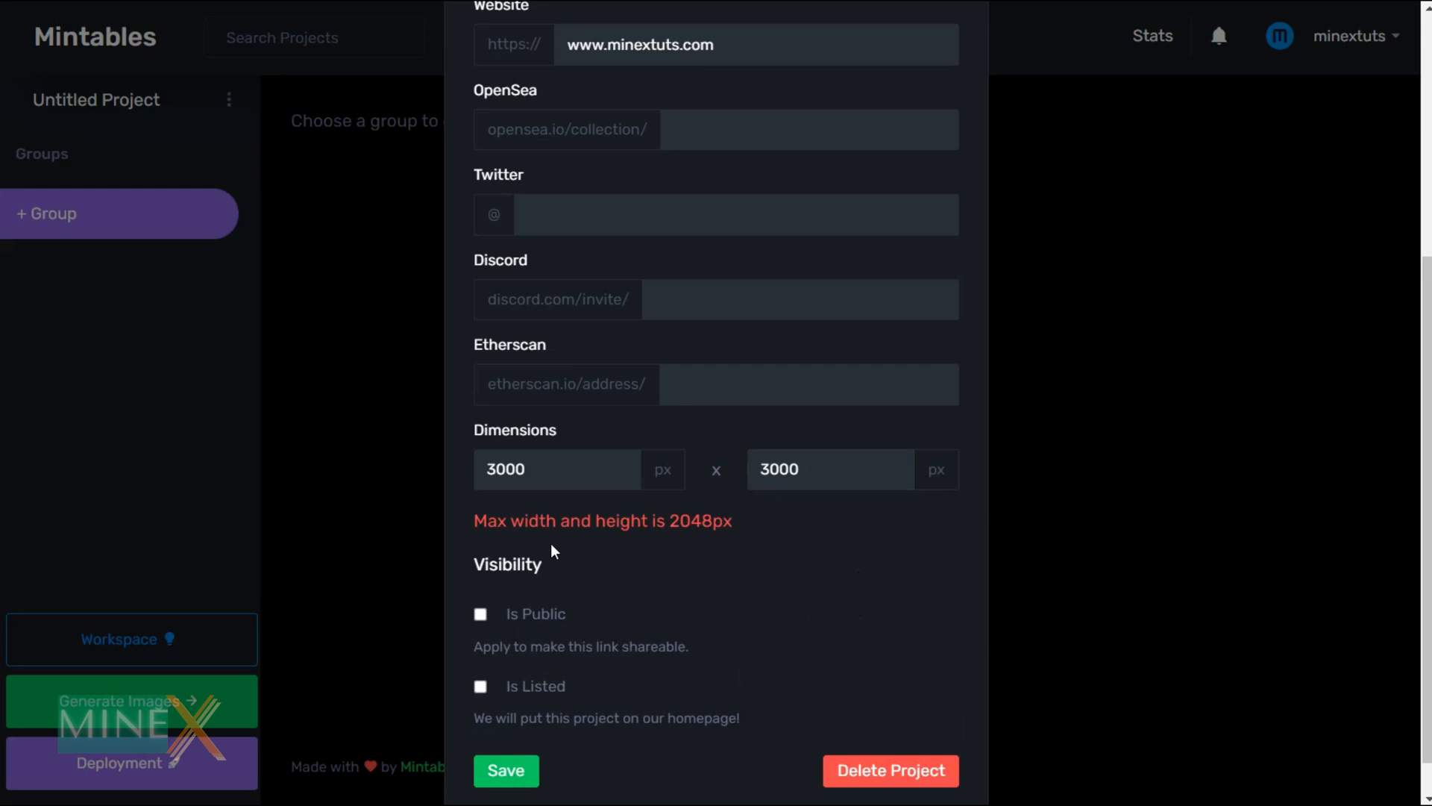
pyautogui.write('2048')
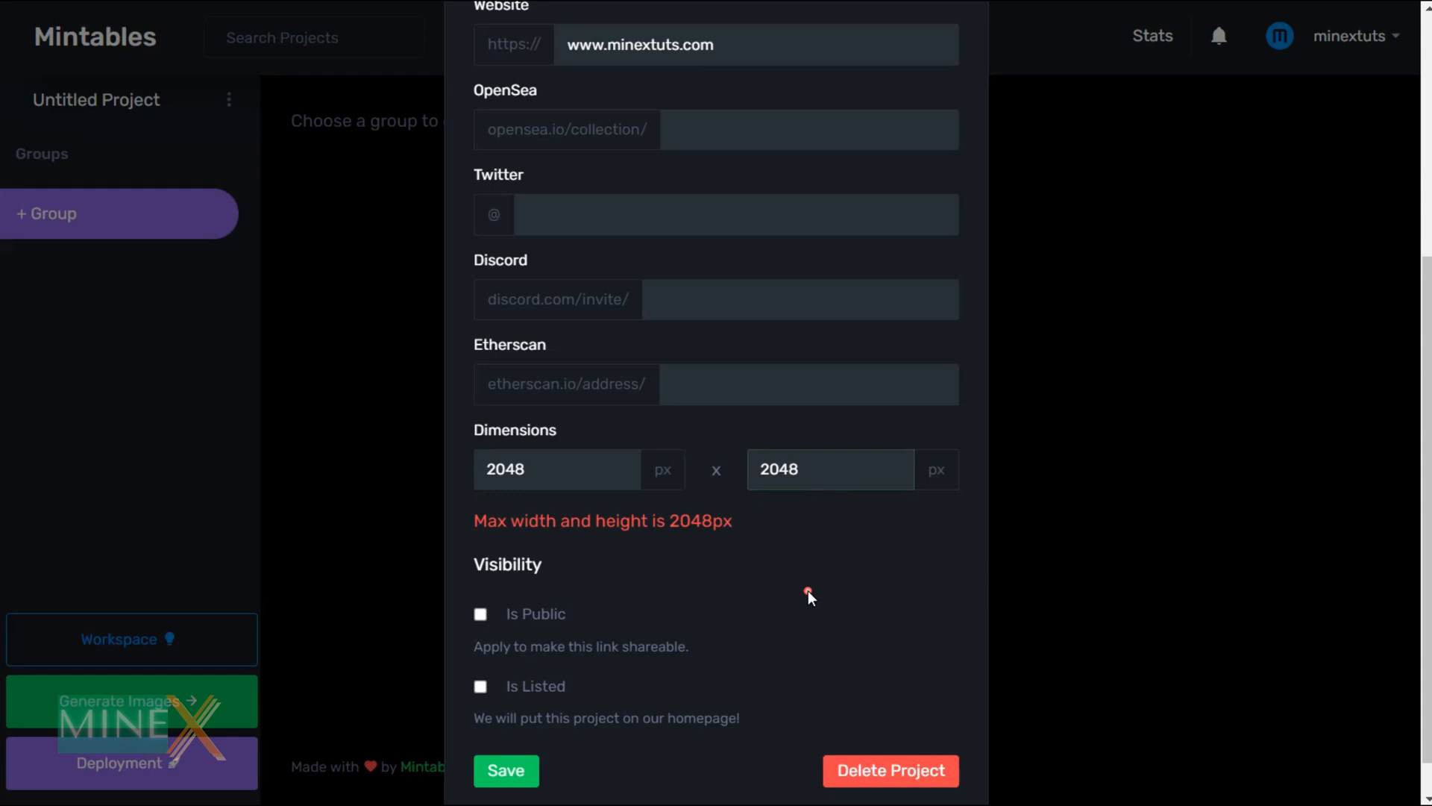
pyautogui.click(506, 769)
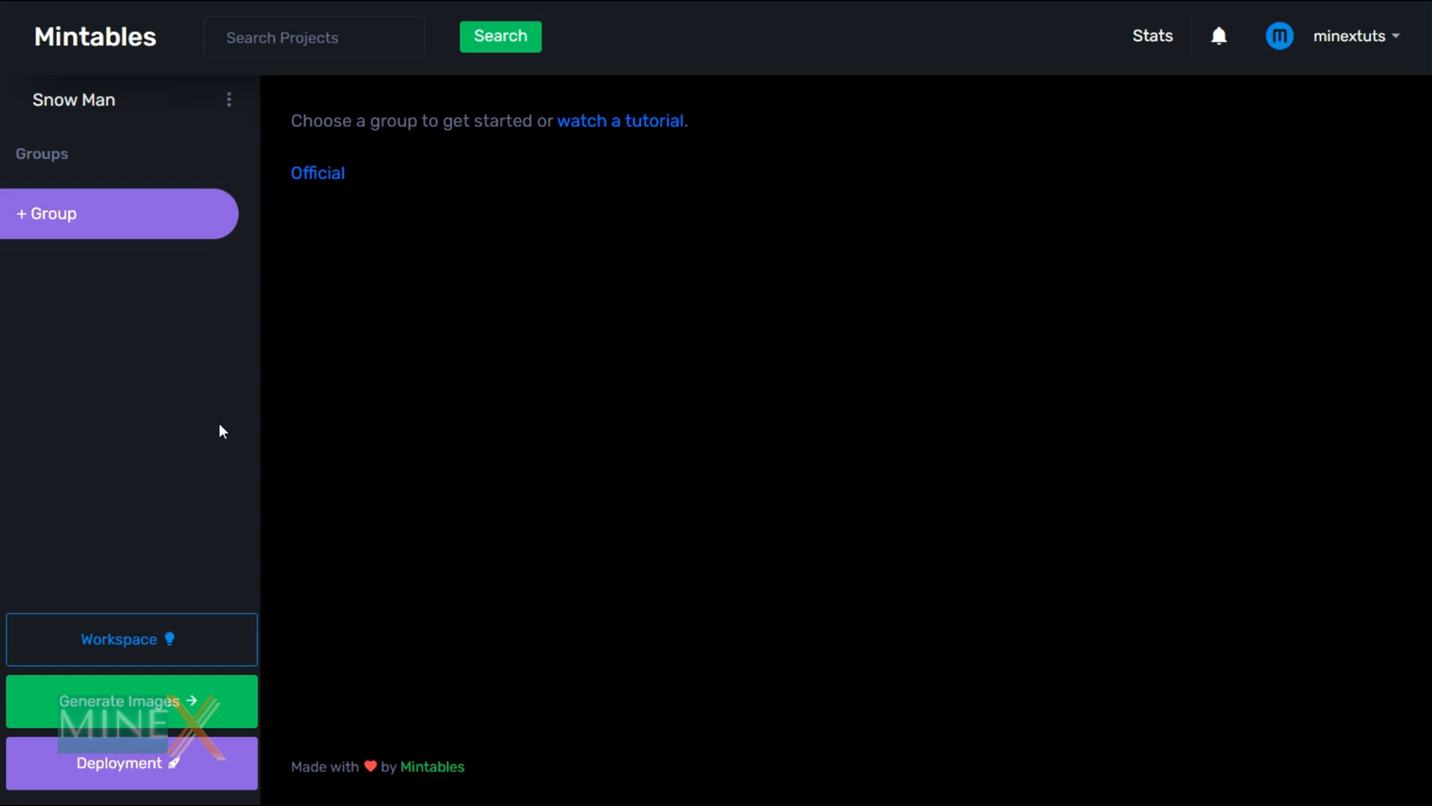
pyautogui.moveTo(114, 225)
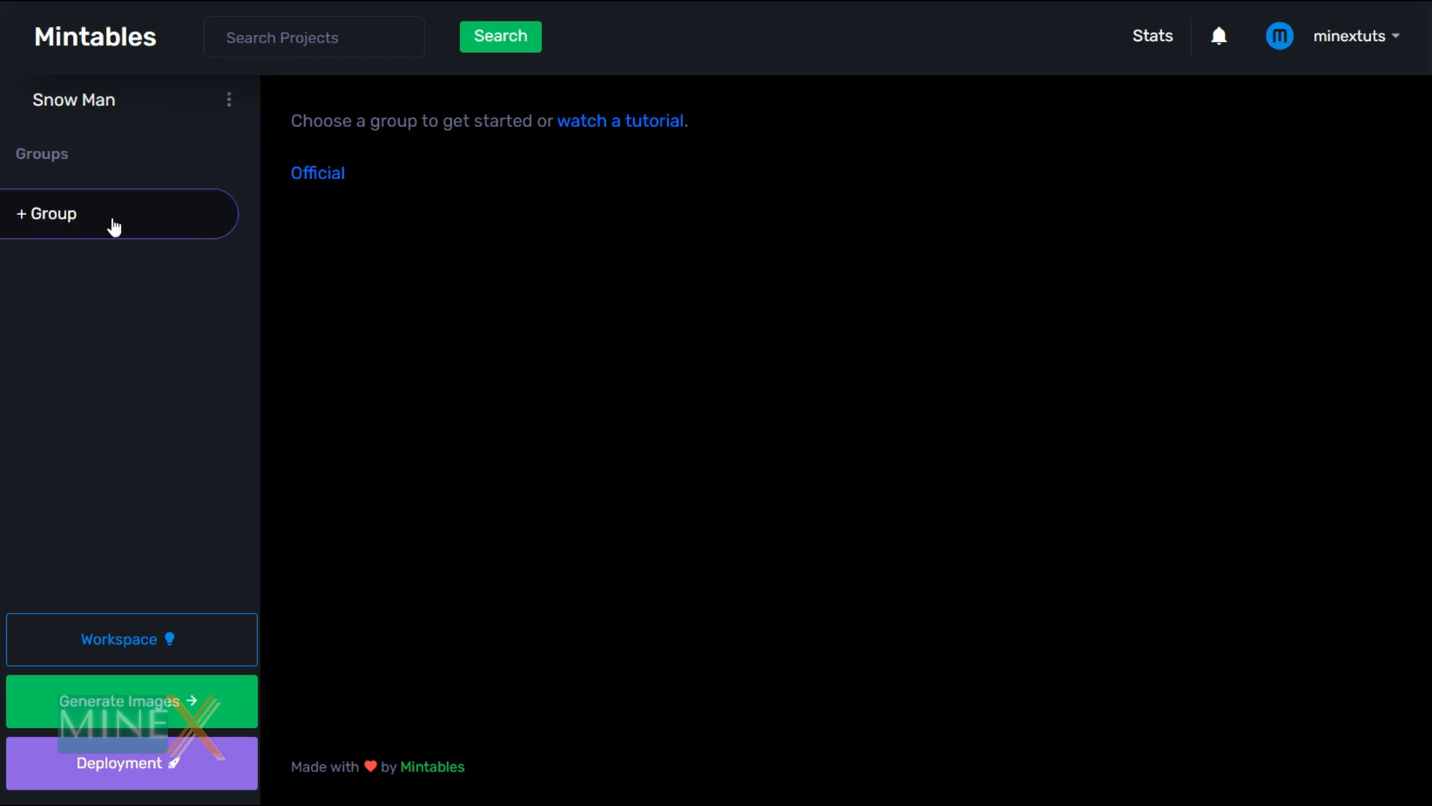
# - Create a sidebar group named G1 and confirm it
pyautogui.write('G')
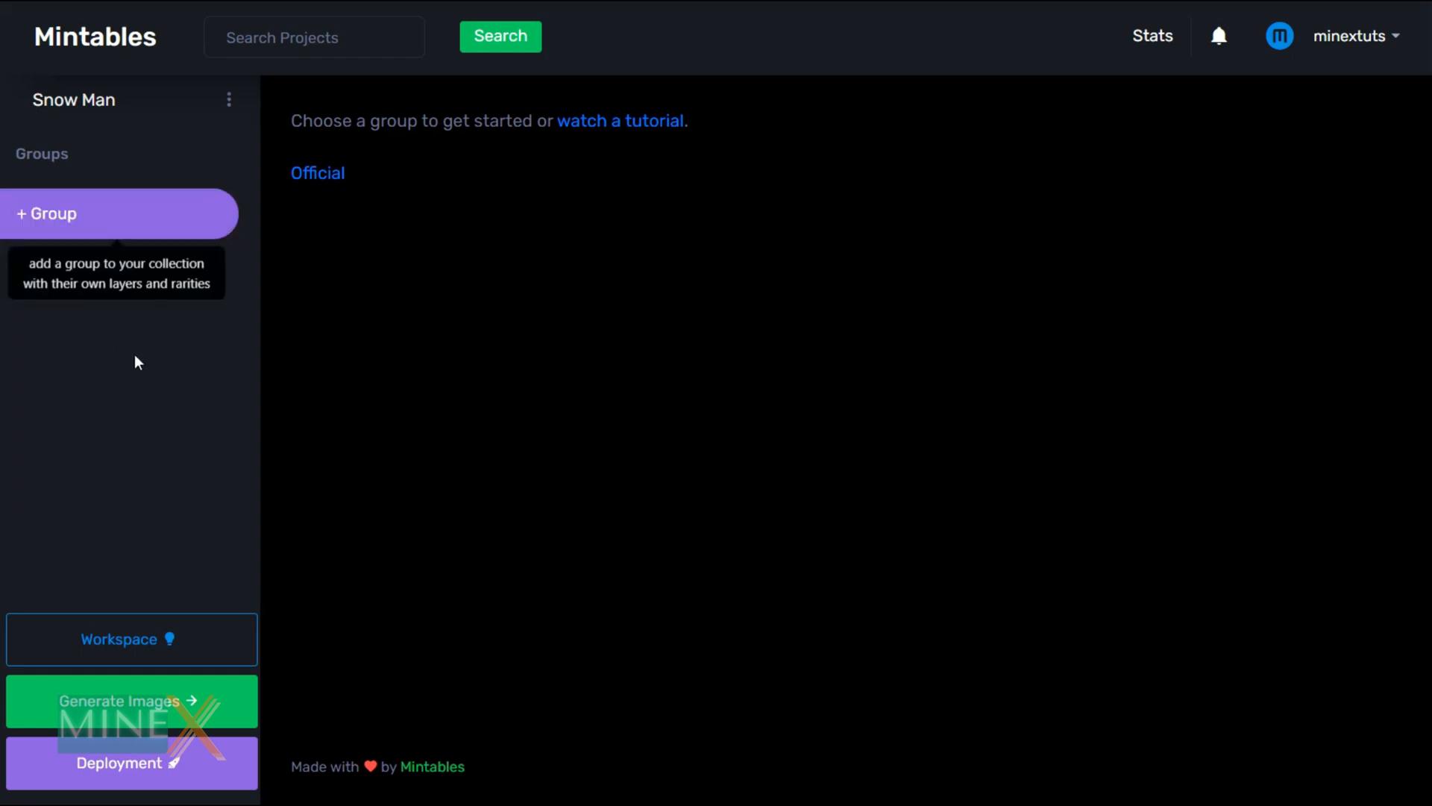
pyautogui.click(52, 213)
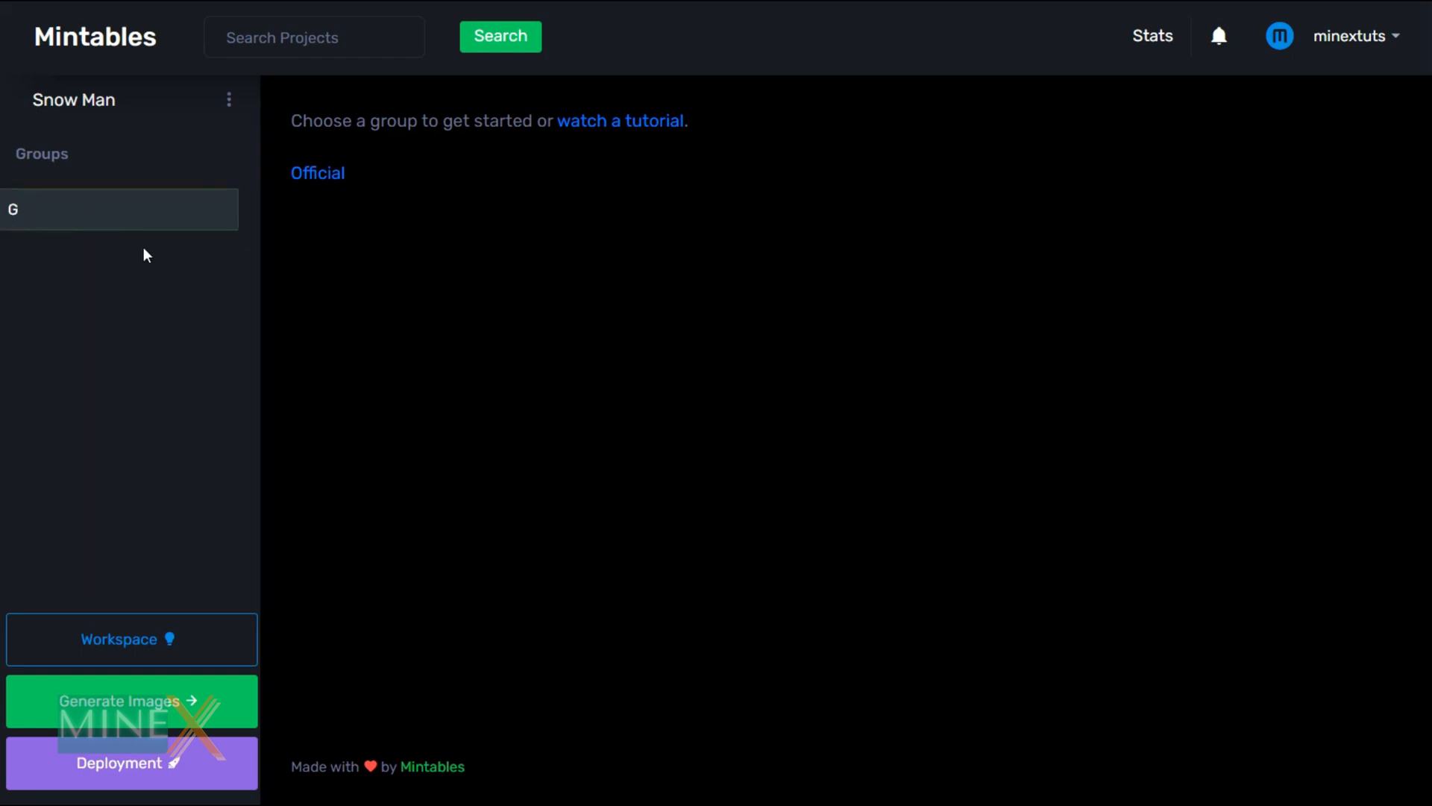
pyautogui.write('1')
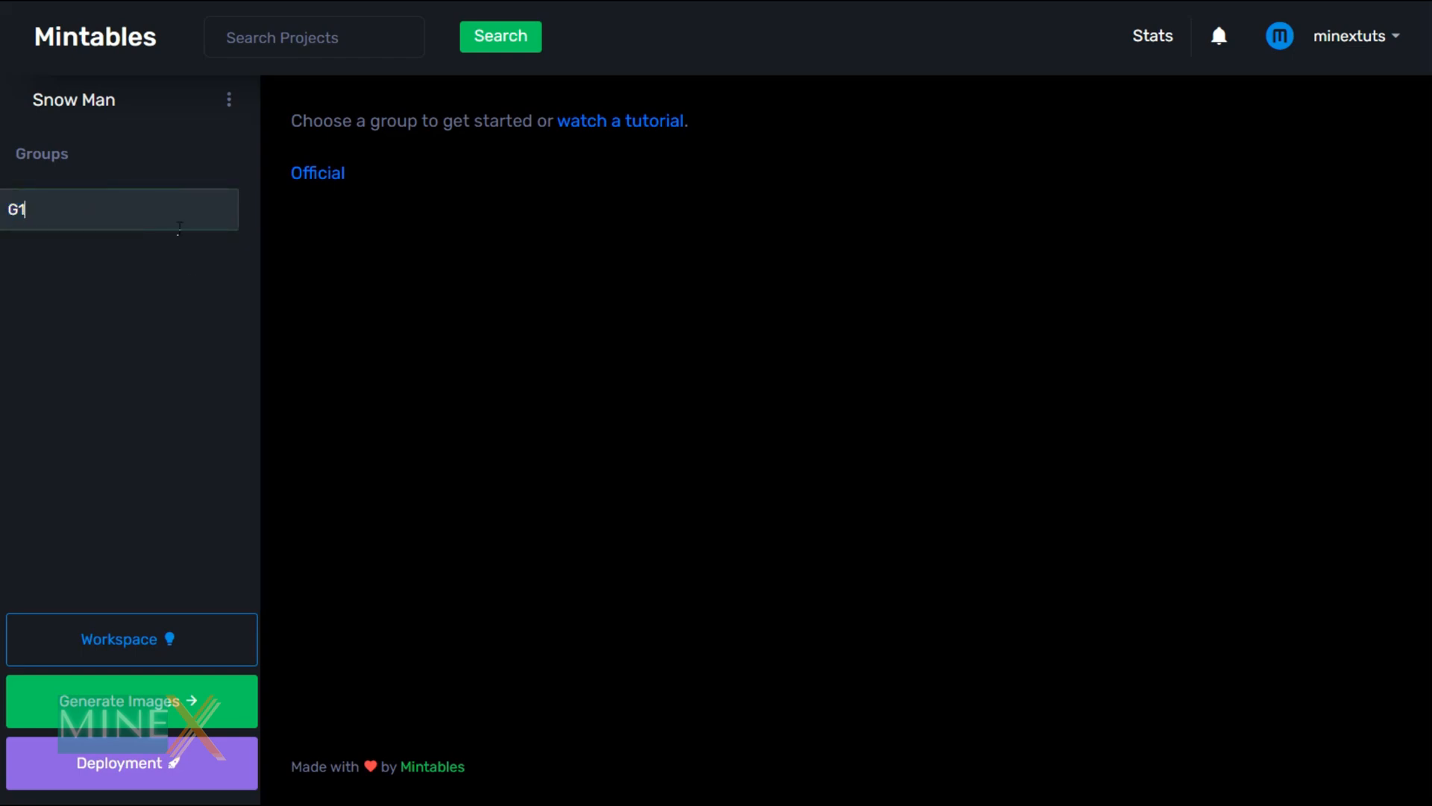
pyautogui.press('Enter')
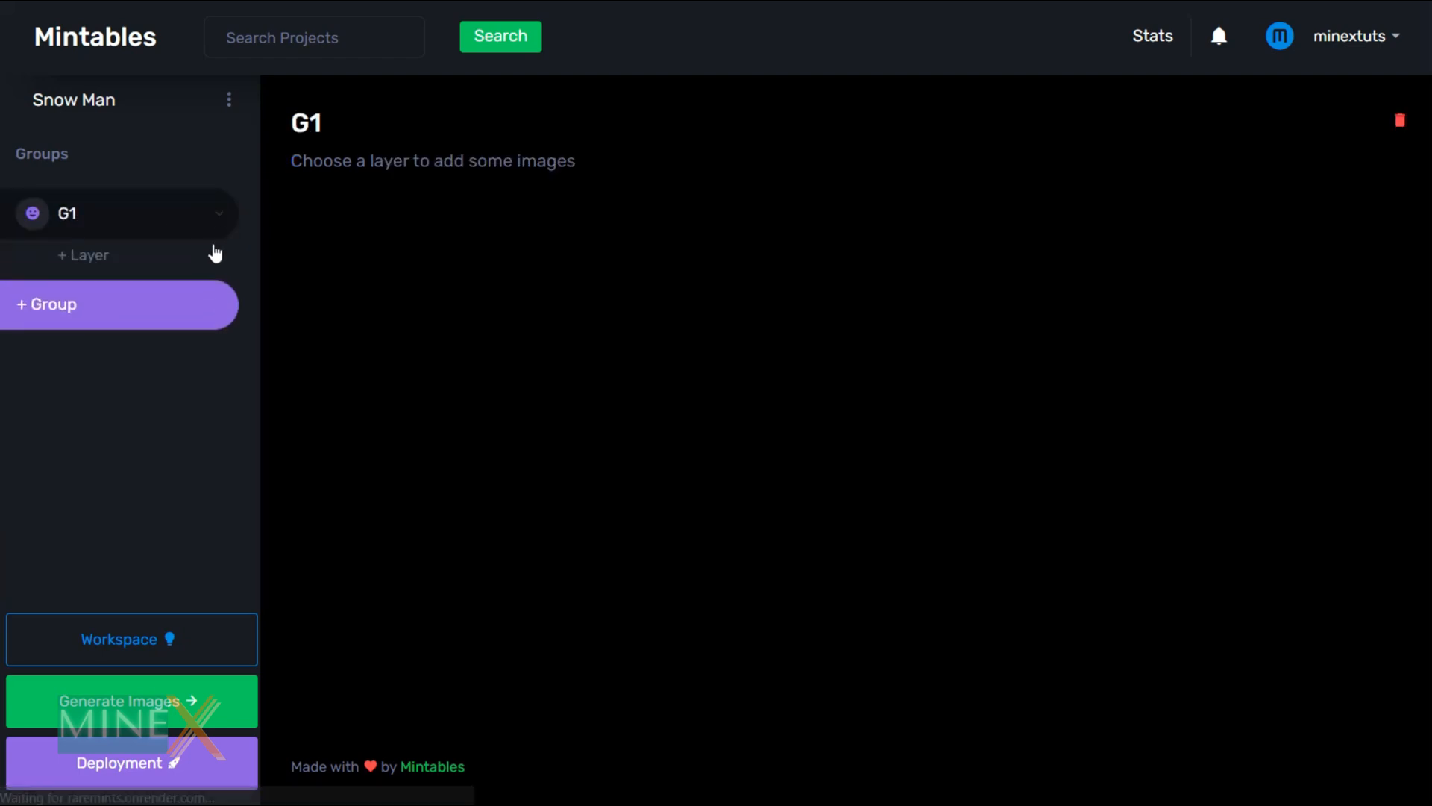
pyautogui.moveTo(116, 257)
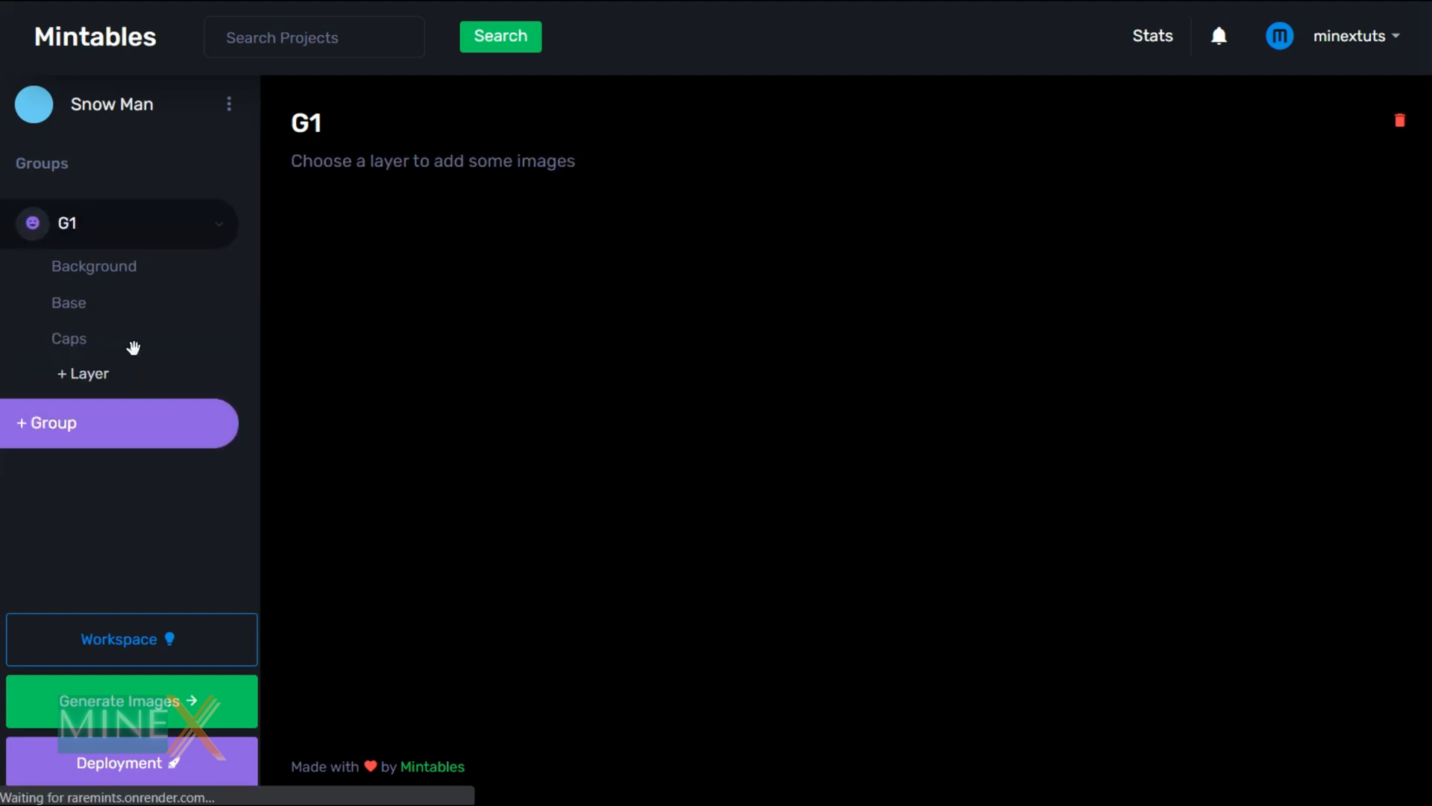
# - Add the Eyes and Boots layers to G1 after the Background, Base and Caps layers
pyautogui.click(69, 339)
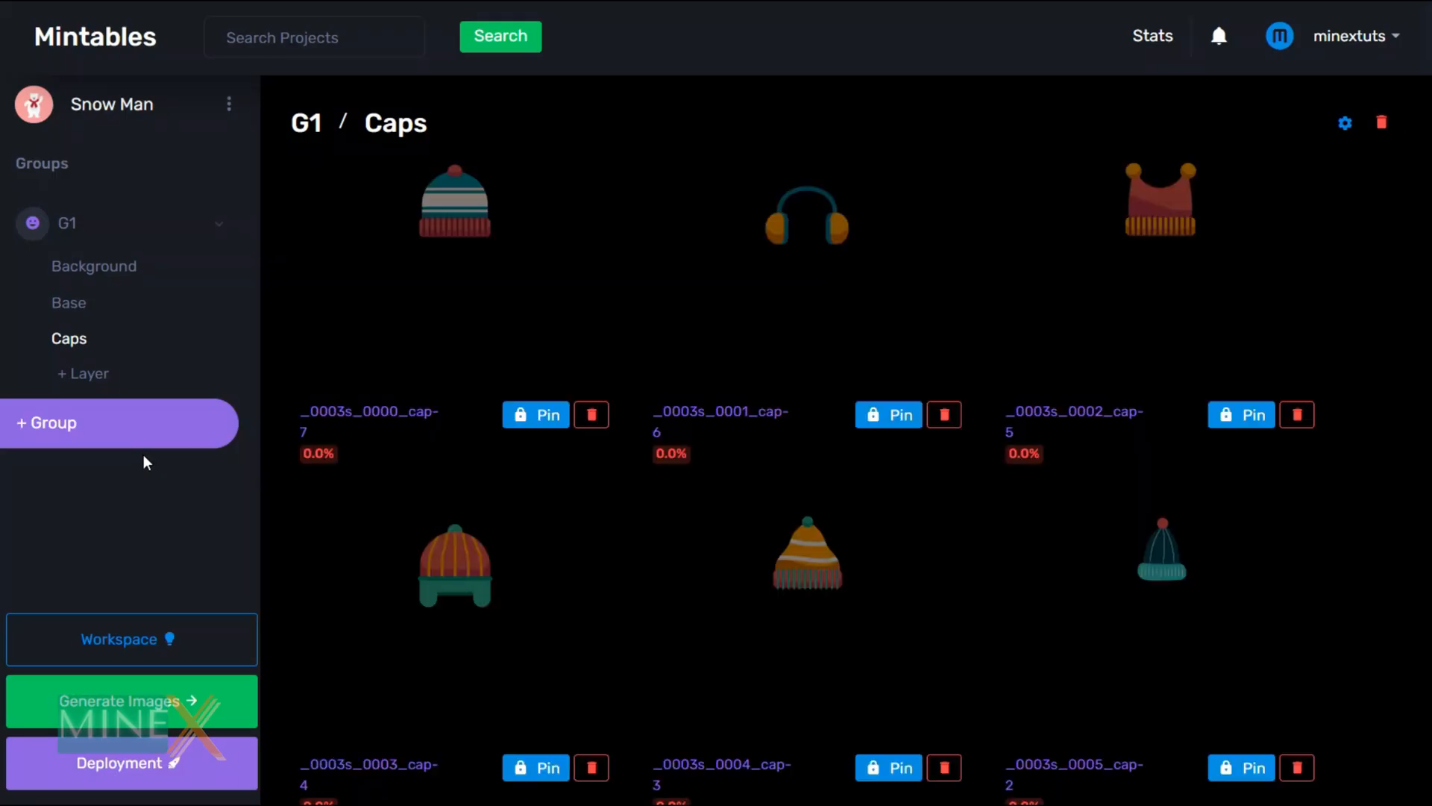
pyautogui.click(535, 414)
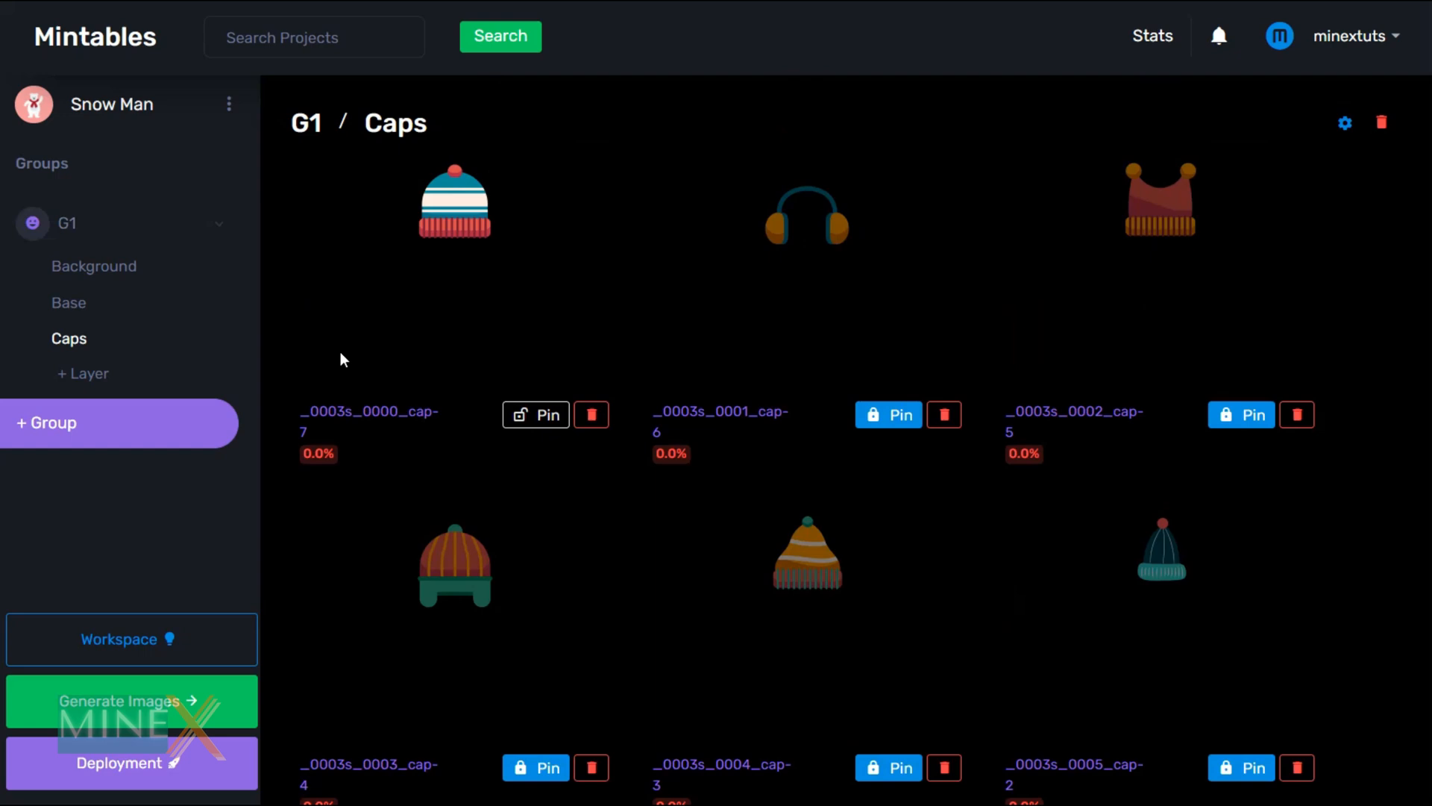
pyautogui.write('Eyes')
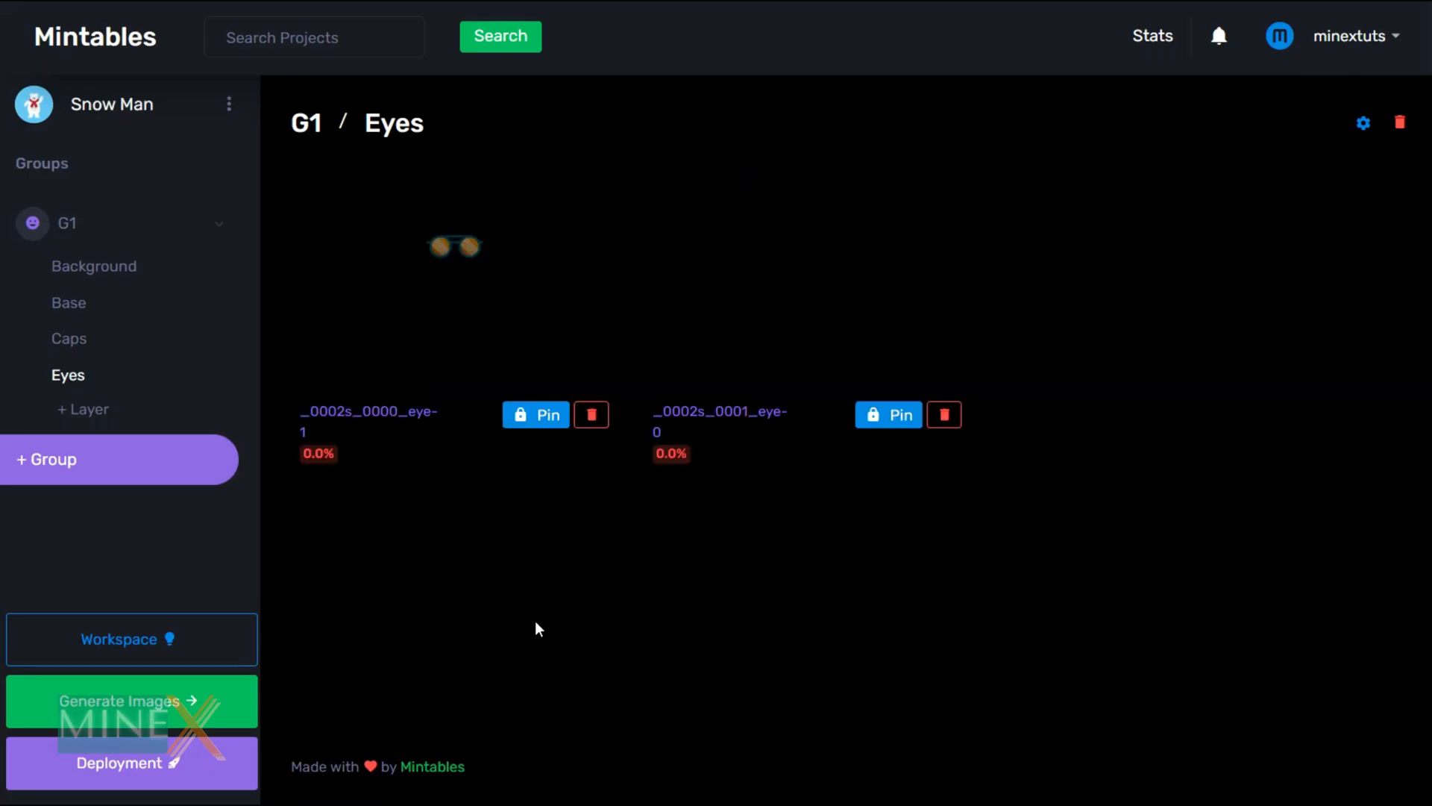
pyautogui.write('Boots')
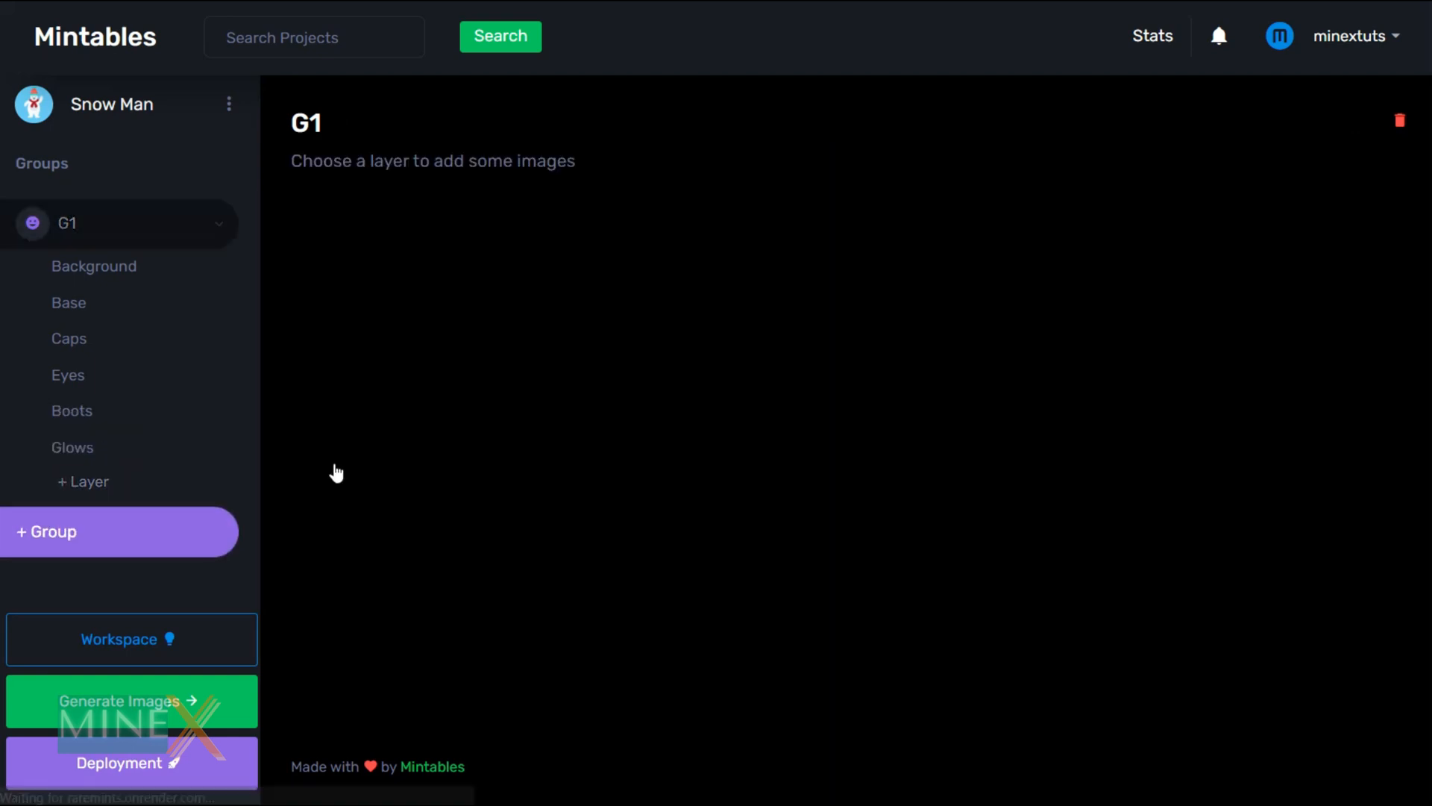
# - Review the uploaded images in the Glows, Eyes, Caps and Background layers
pyautogui.click(72, 446)
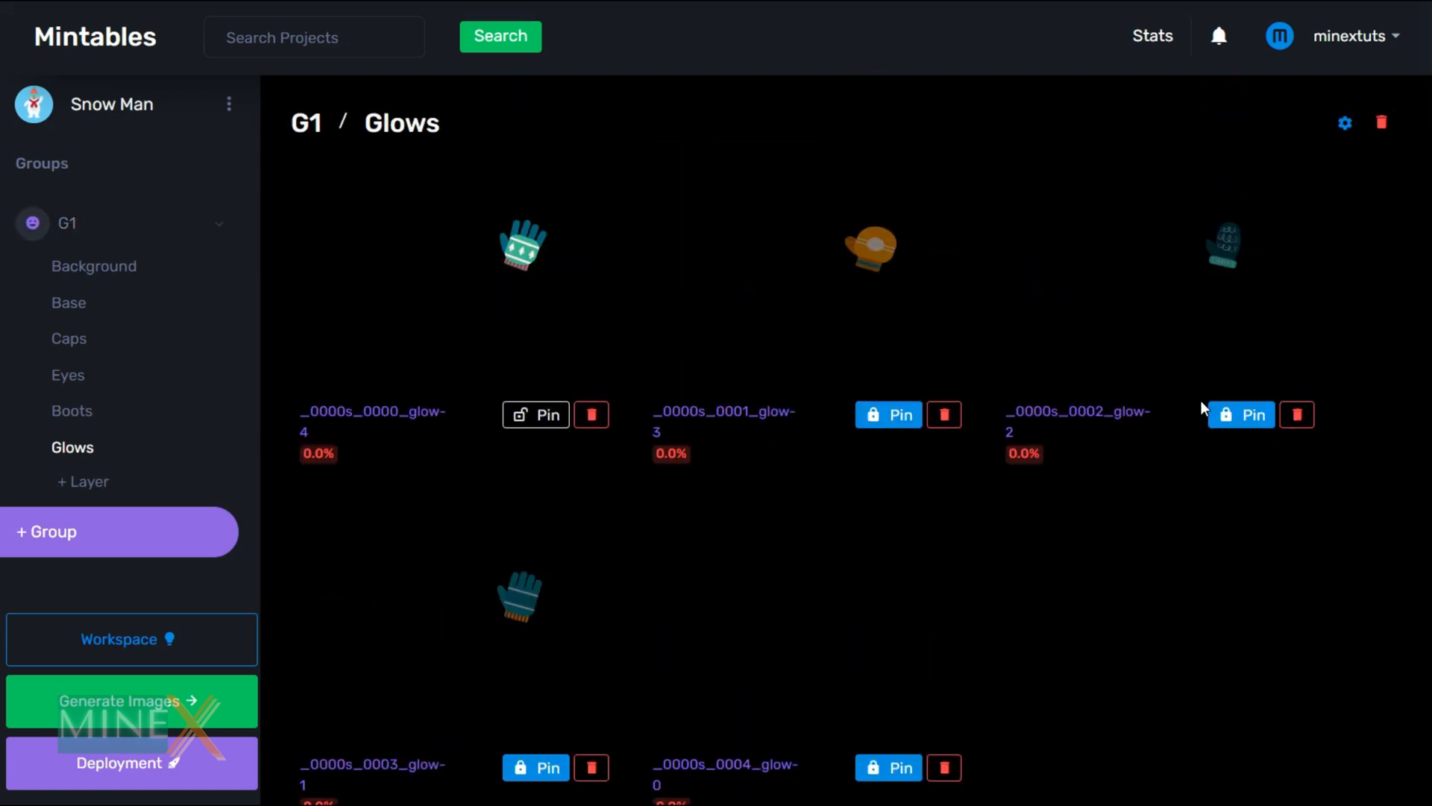
pyautogui.click(67, 374)
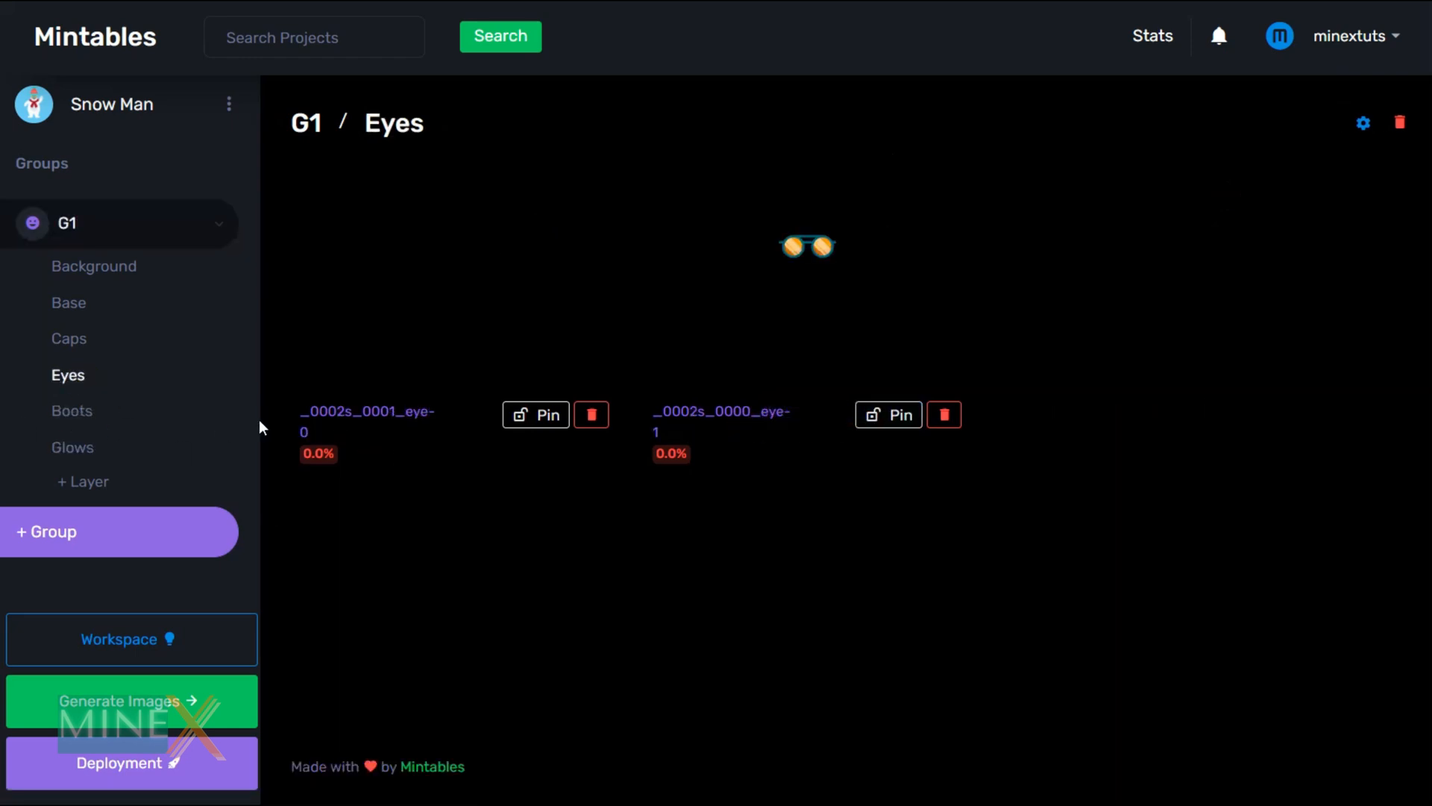
pyautogui.click(69, 338)
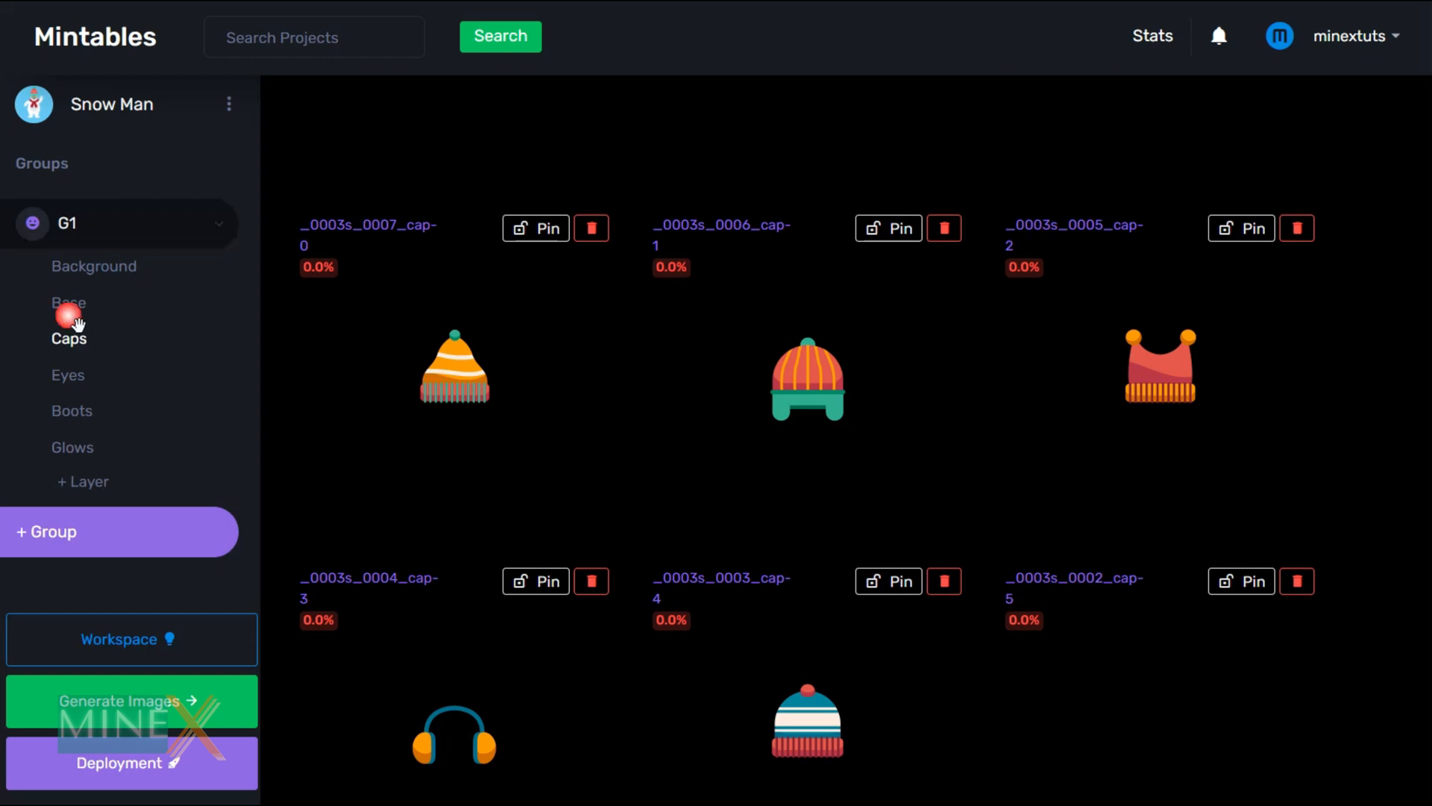
pyautogui.click(93, 266)
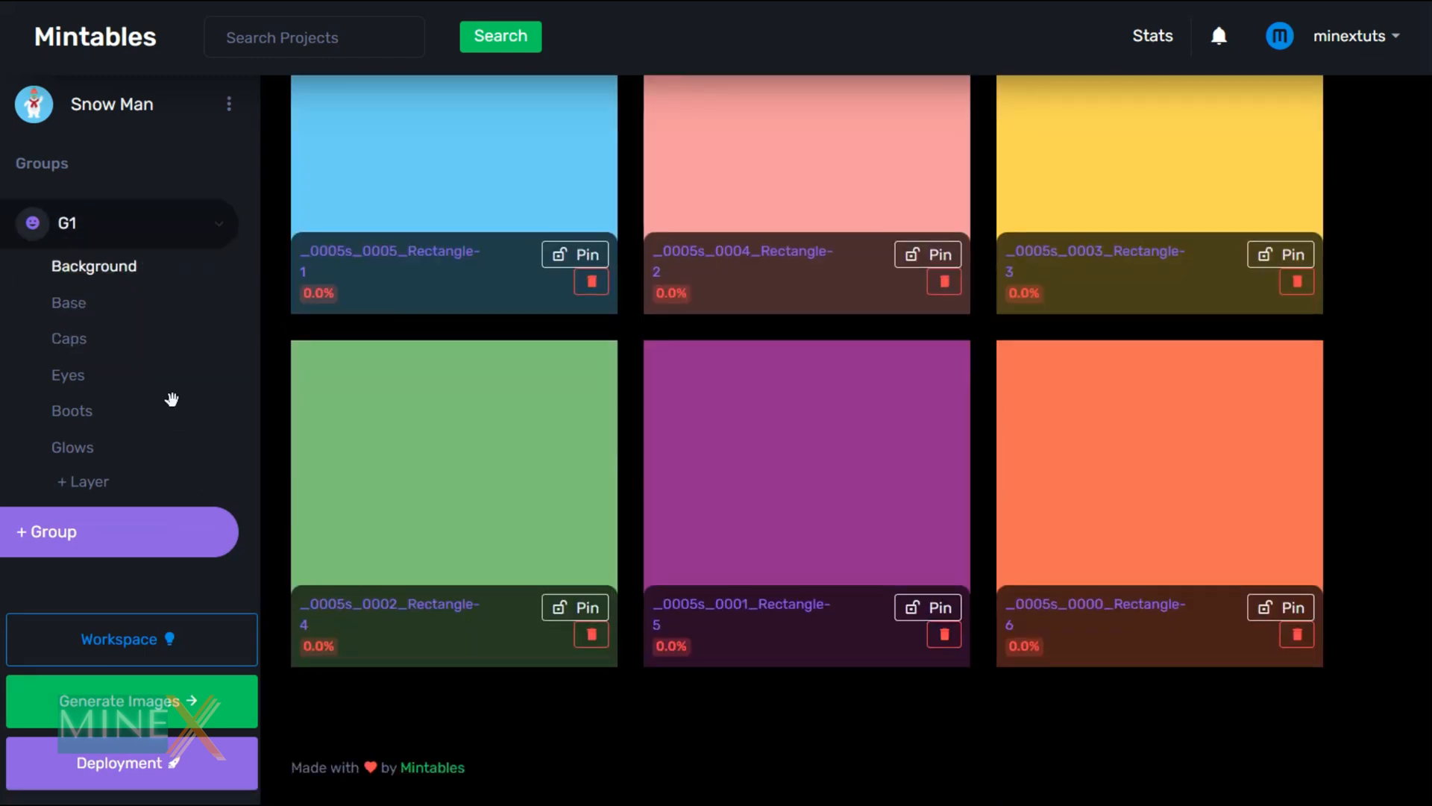
pyautogui.click(93, 266)
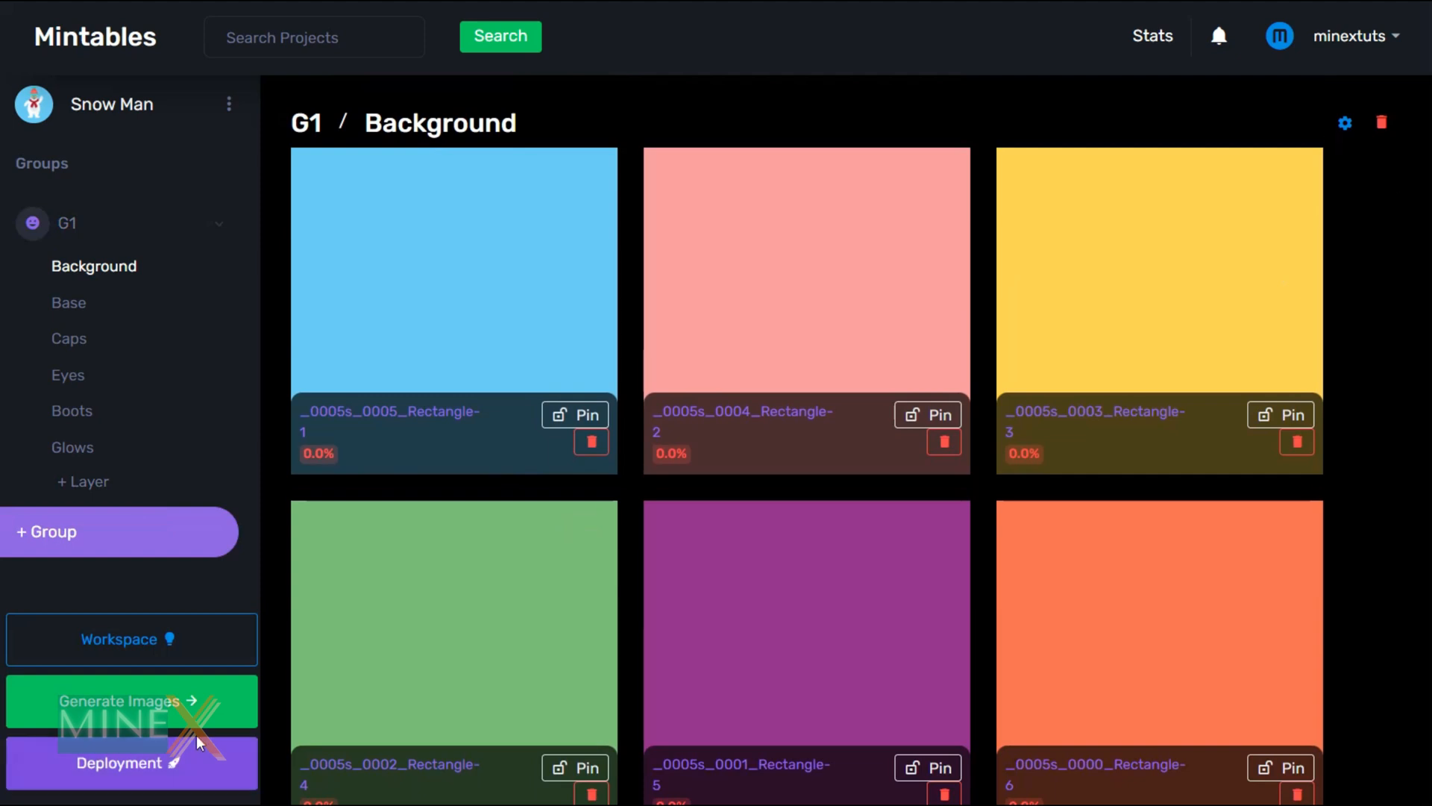
pyautogui.moveTo(193, 714)
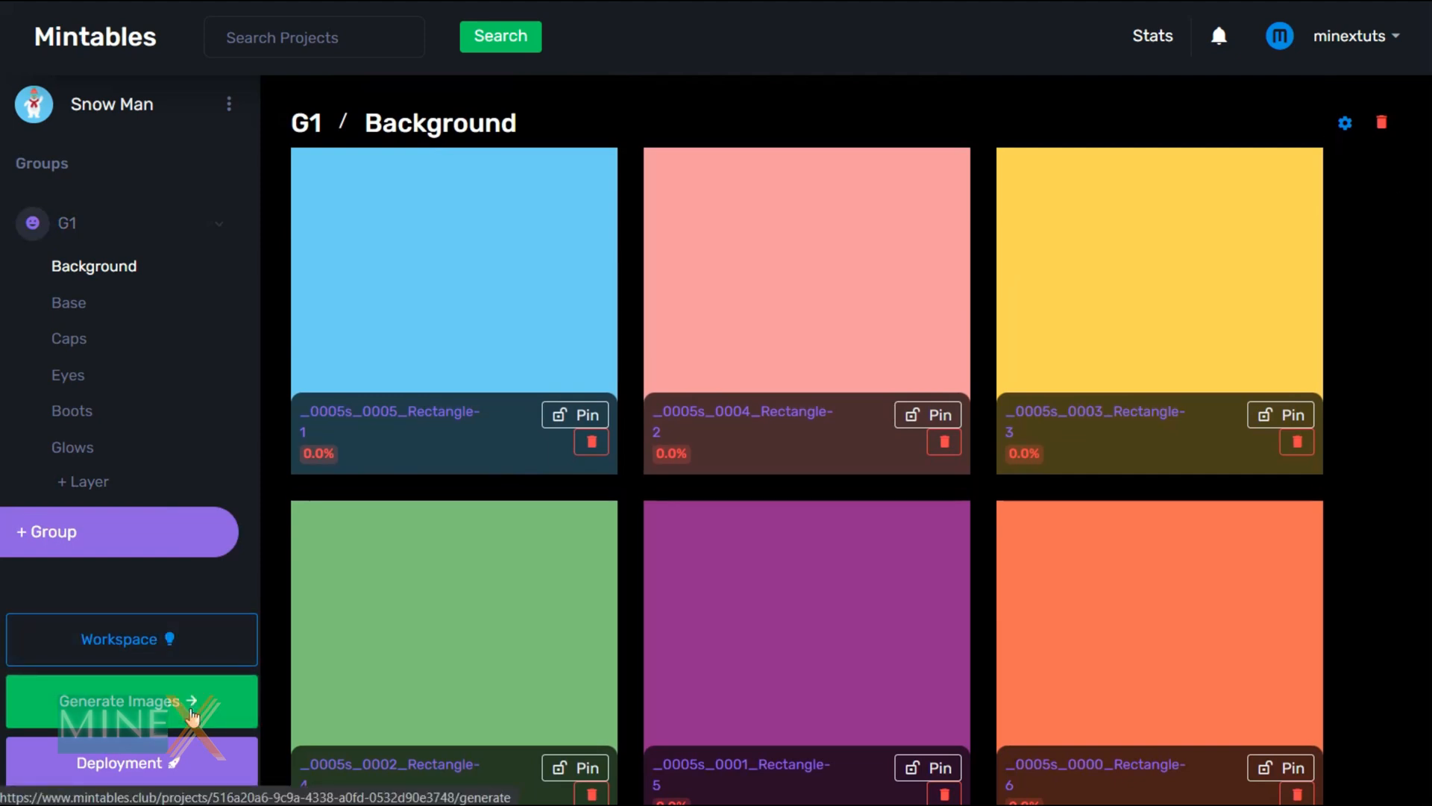
# - Generate 1000 unique Snow Man images with Advanced batches of 100
pyautogui.click(131, 701)
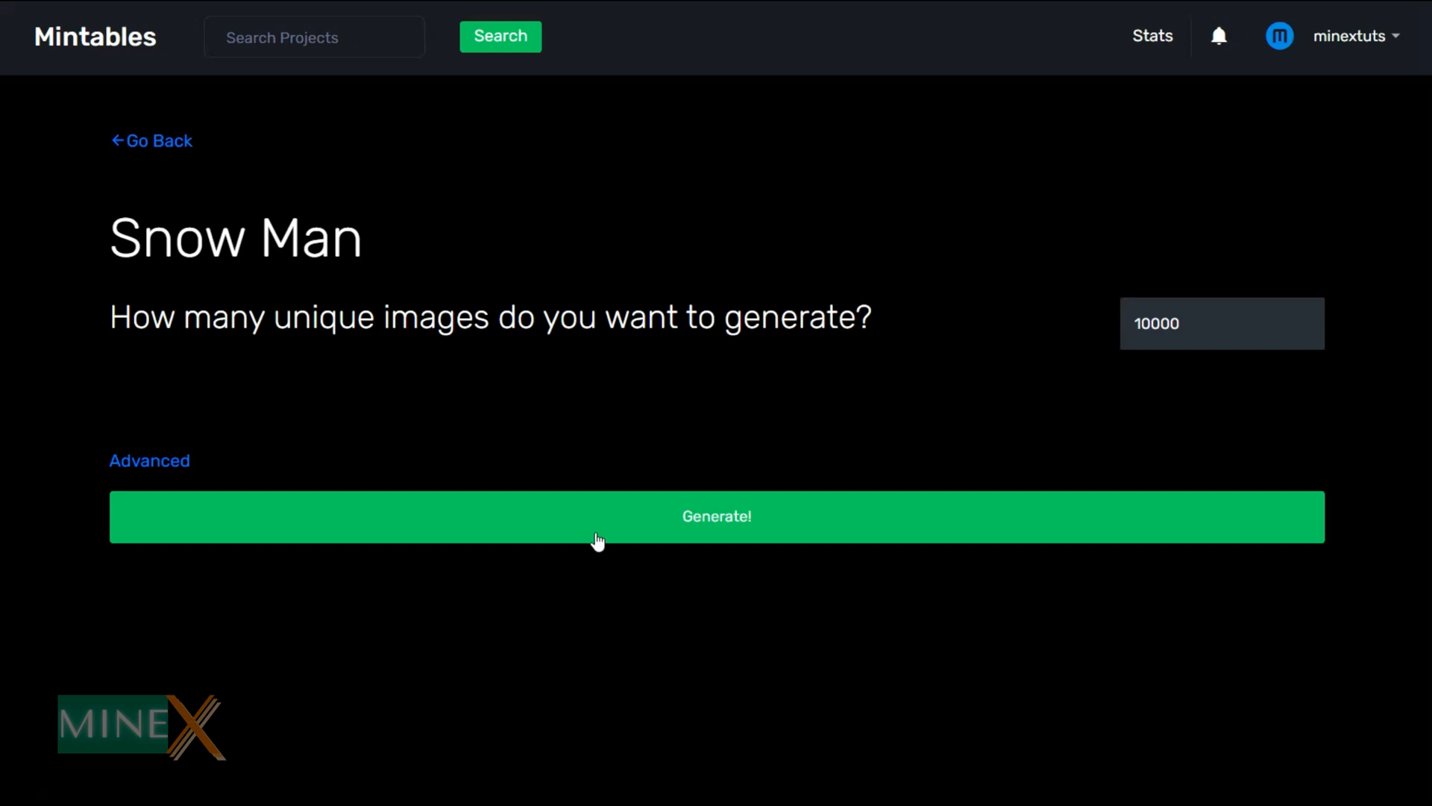
pyautogui.click(1222, 322)
pyautogui.write('1000')
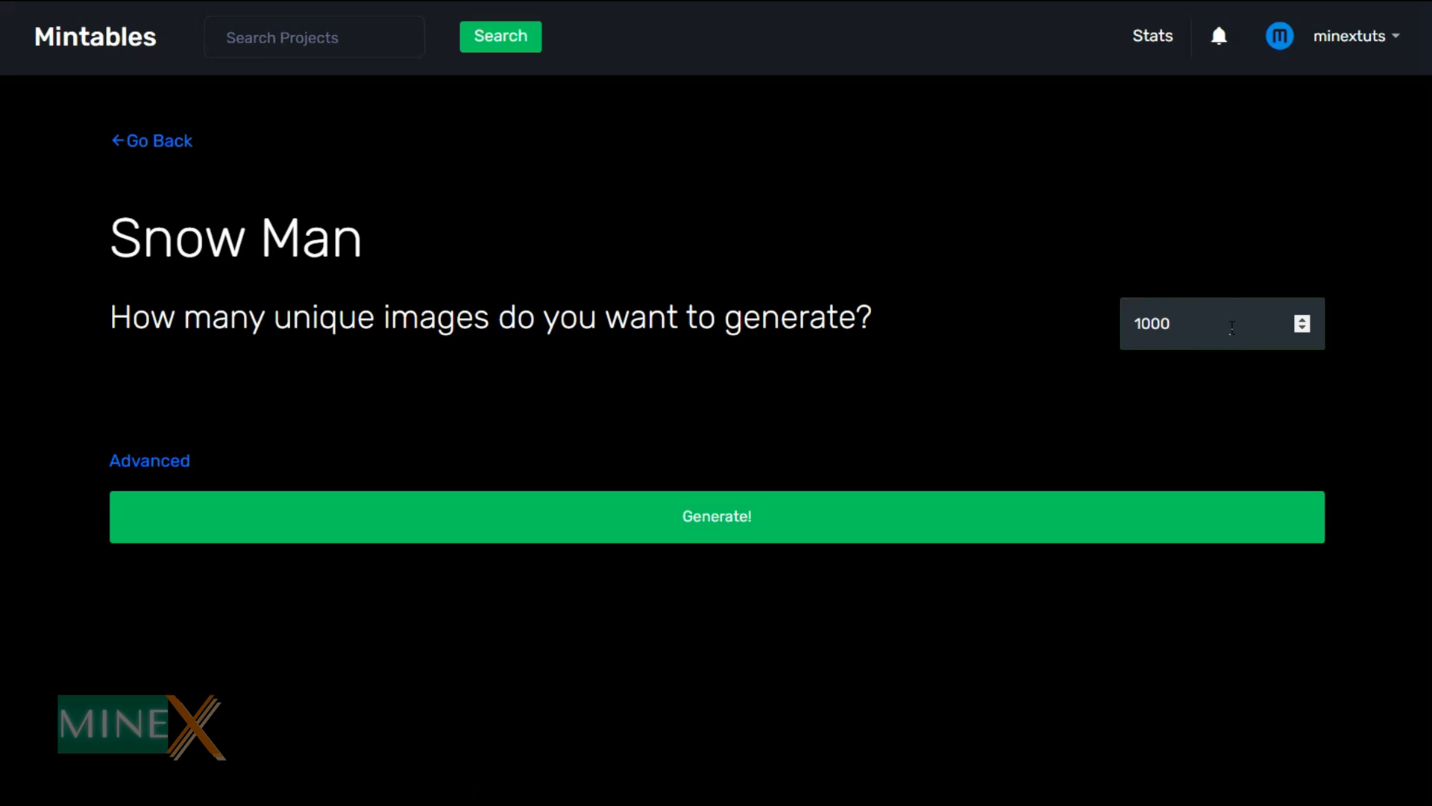
pyautogui.click(149, 461)
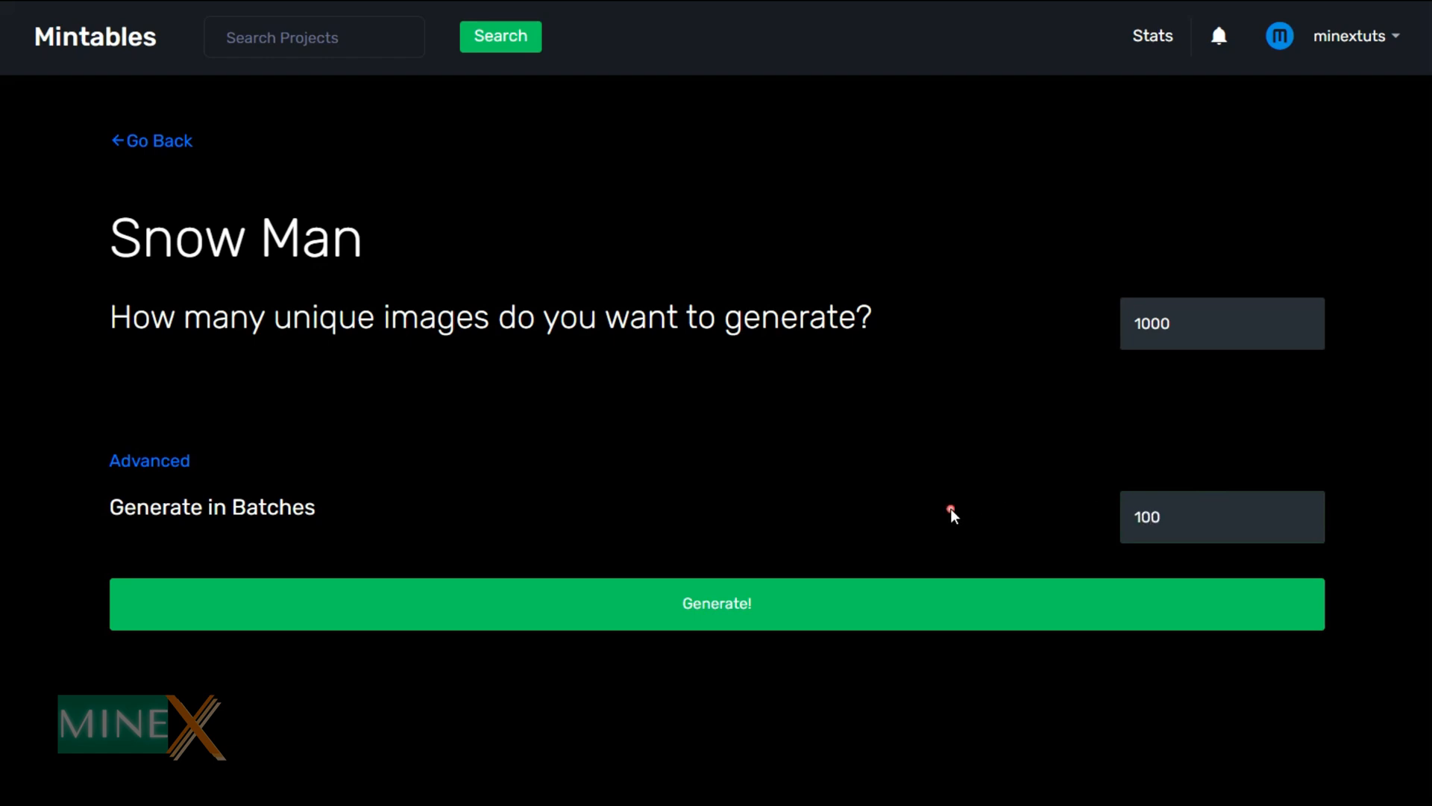
pyautogui.moveTo(965, 522)
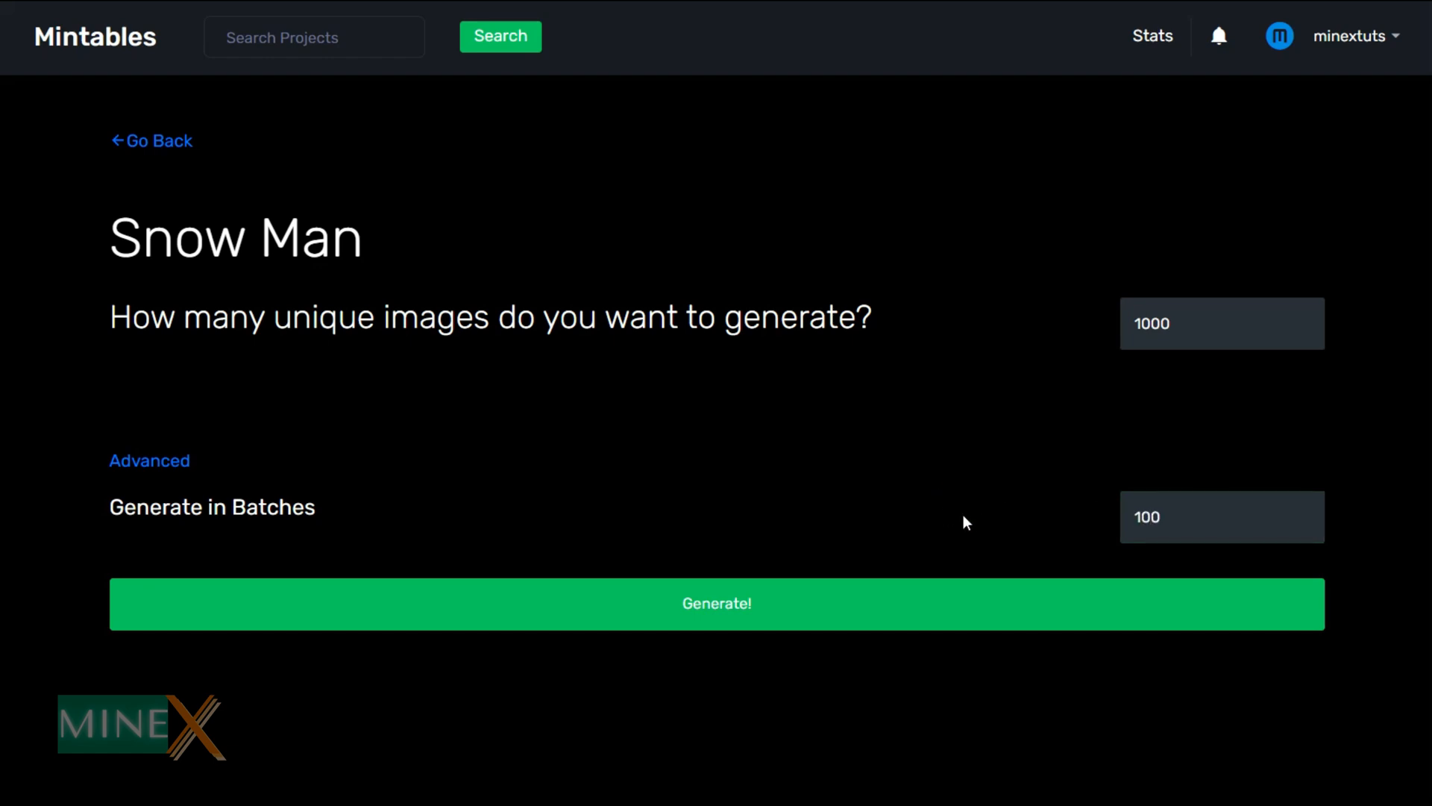
pyautogui.moveTo(960, 536)
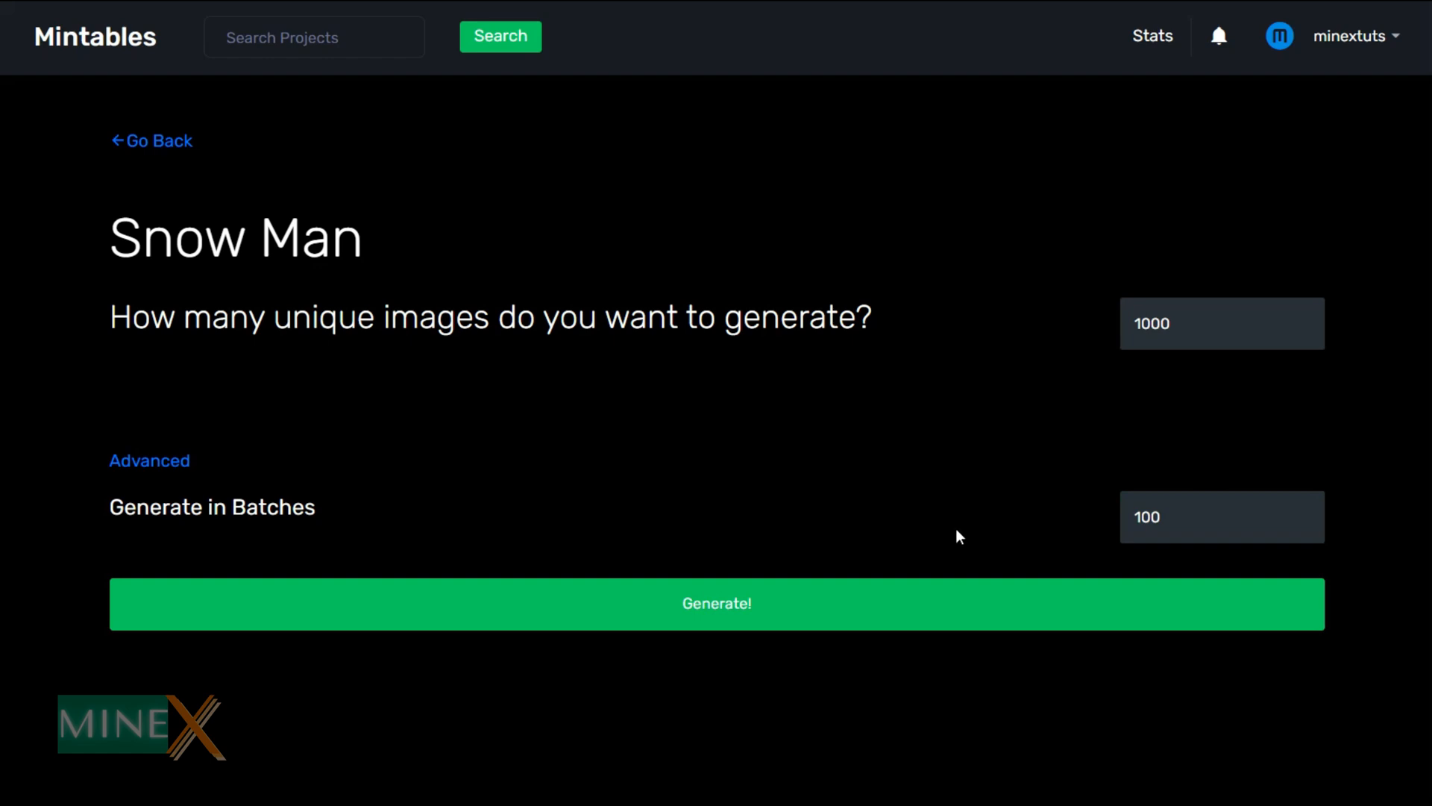
pyautogui.click(716, 602)
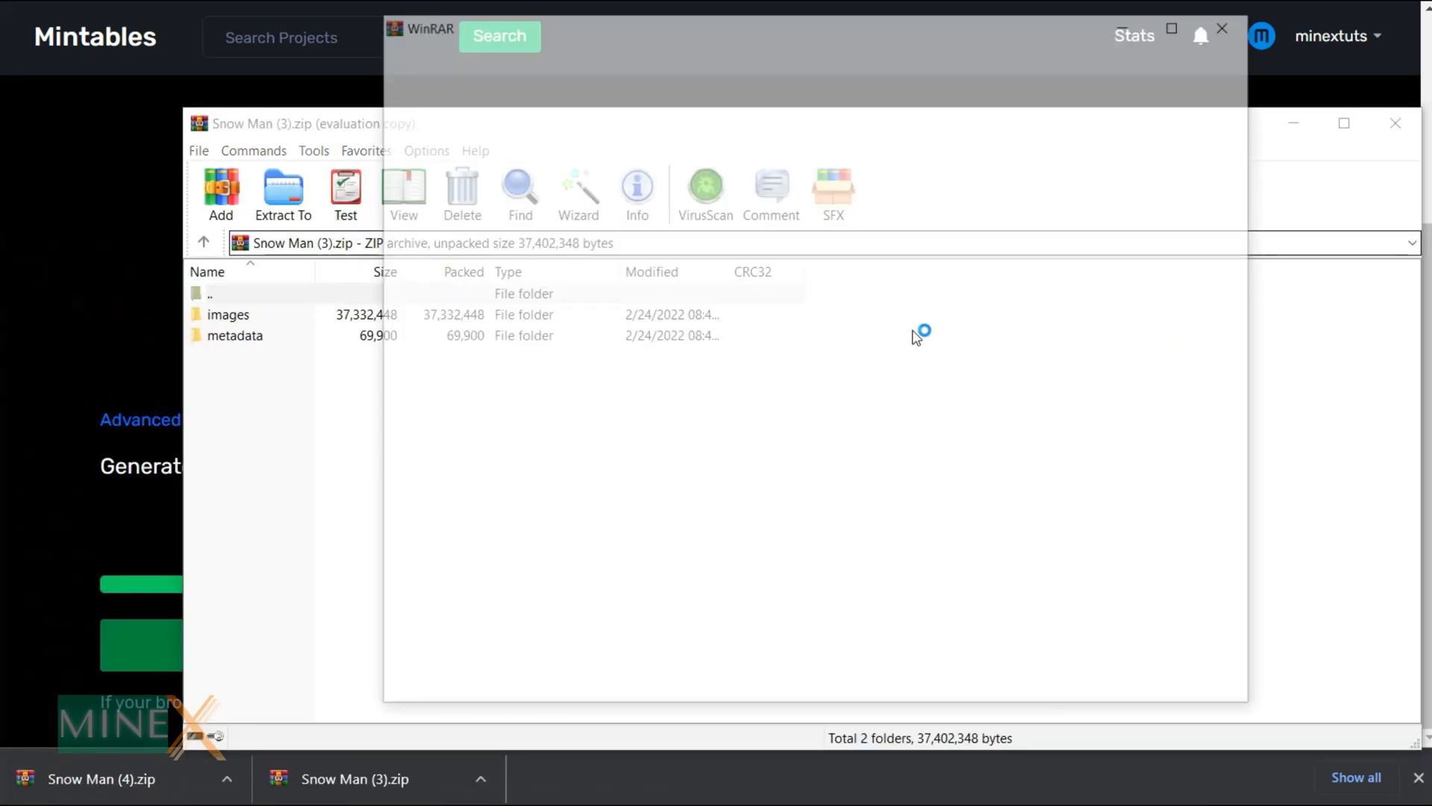
# - Browse a folder inside the downloaded Snow Man zip in WinRAR
pyautogui.doubleClick(235, 336)
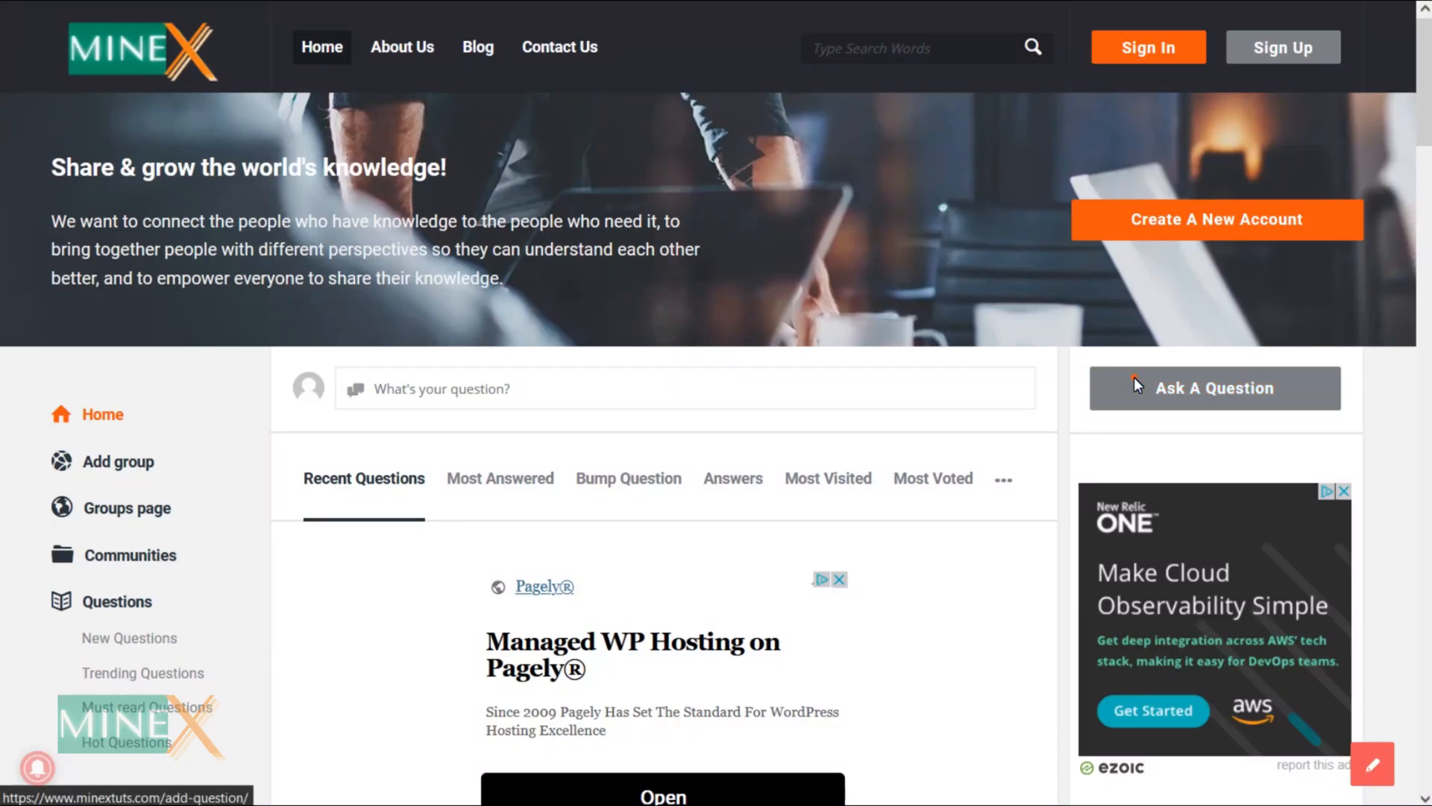
# - Bring up the Ask A Question form and scroll through its fields
pyautogui.click(1215, 388)
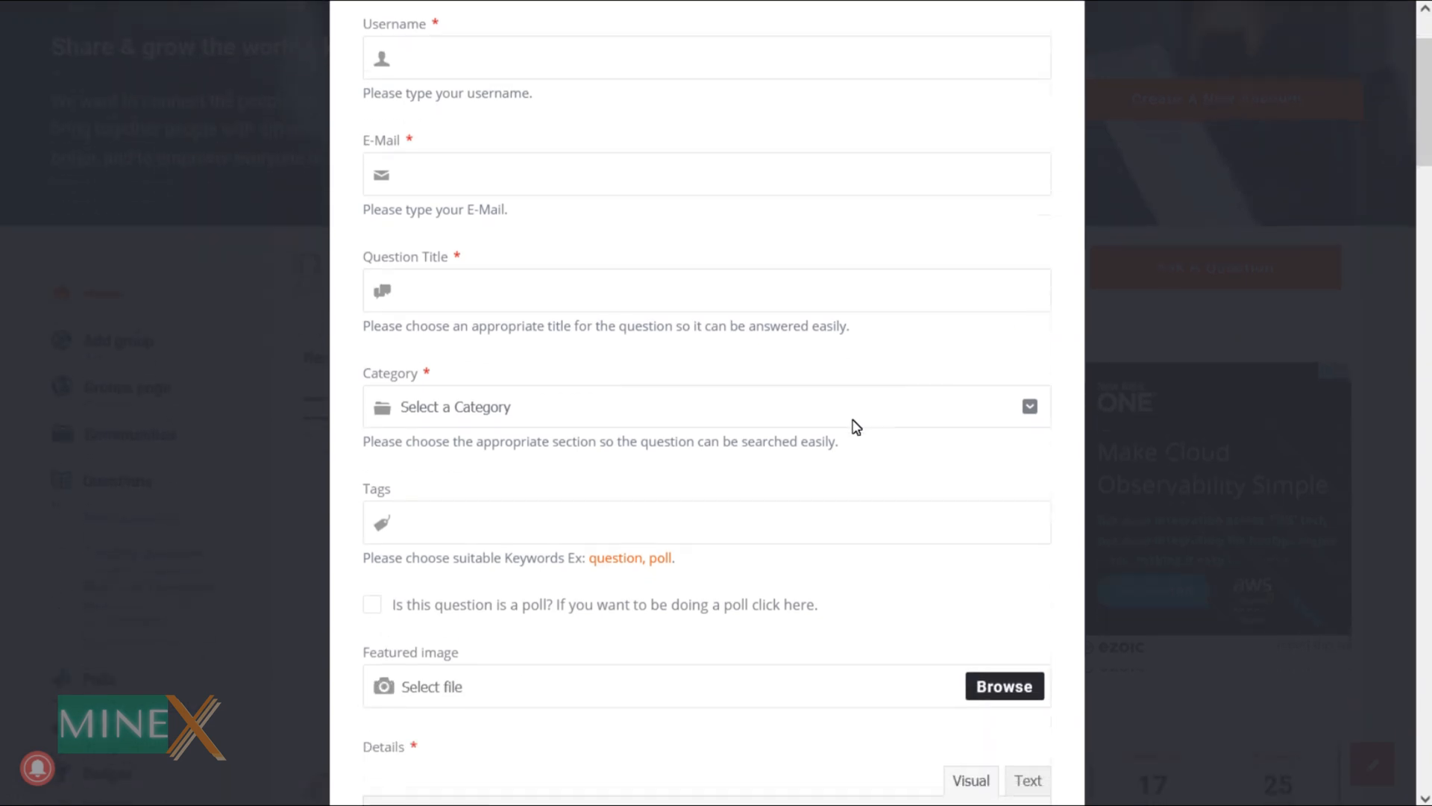
pyautogui.scroll(-3)
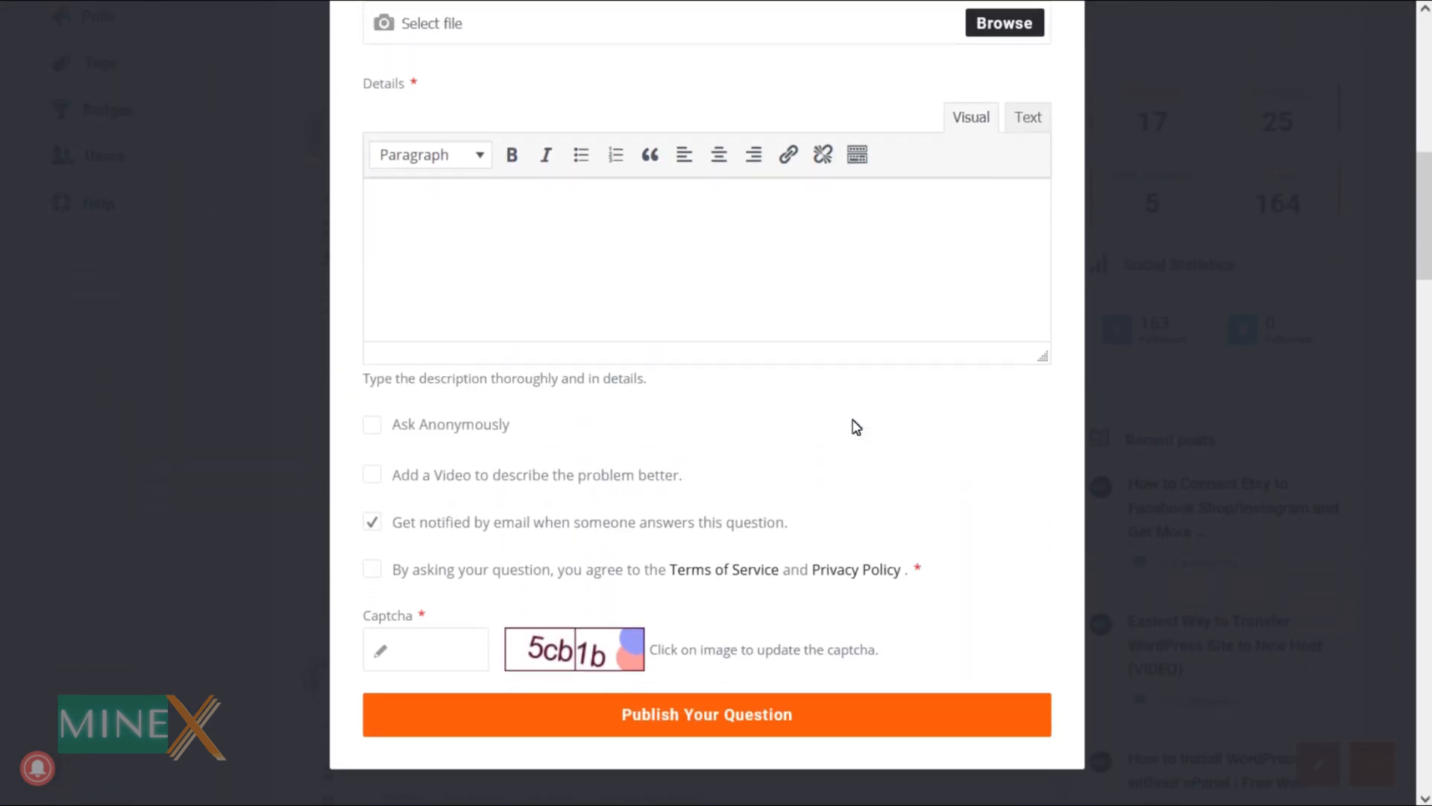
pyautogui.scroll(-3)
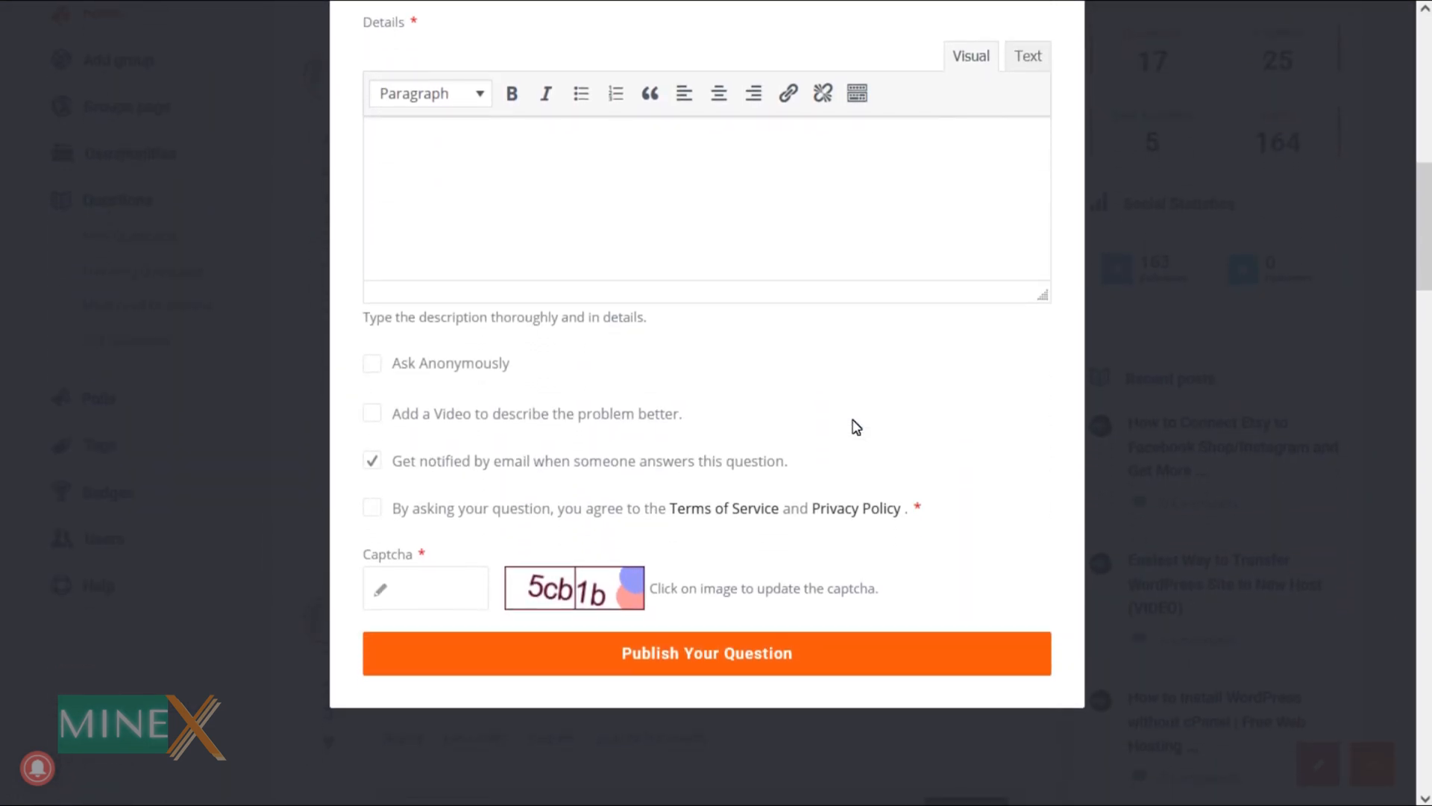